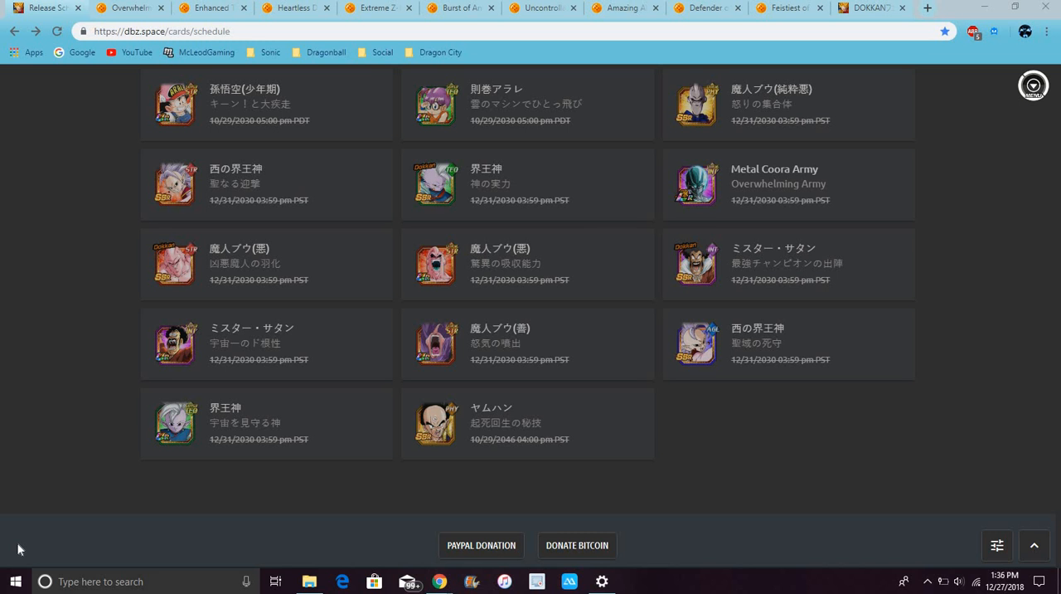
mouse_move(101, 134)
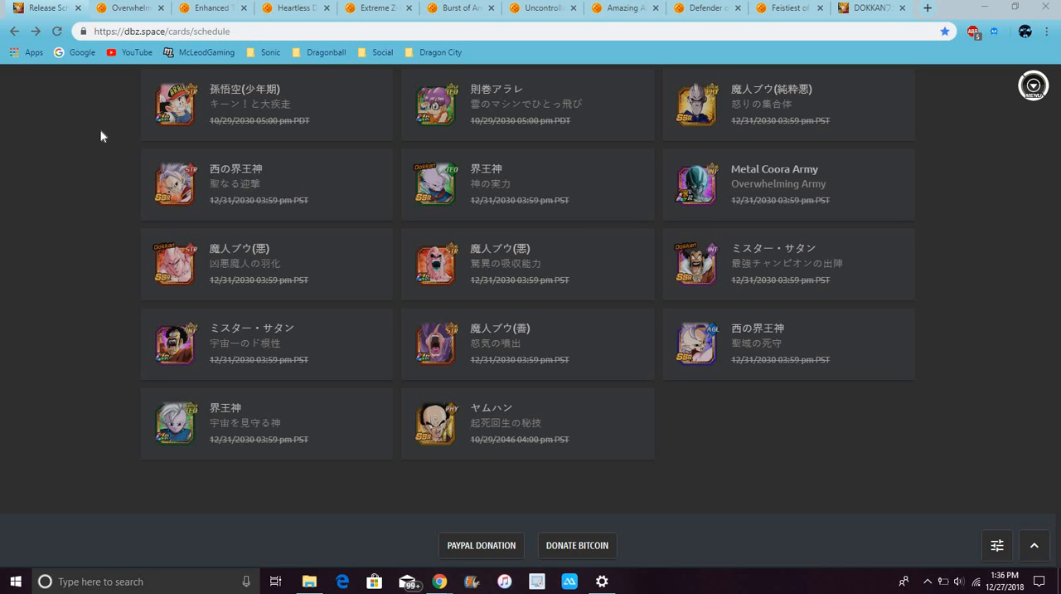
mouse_move(685, 207)
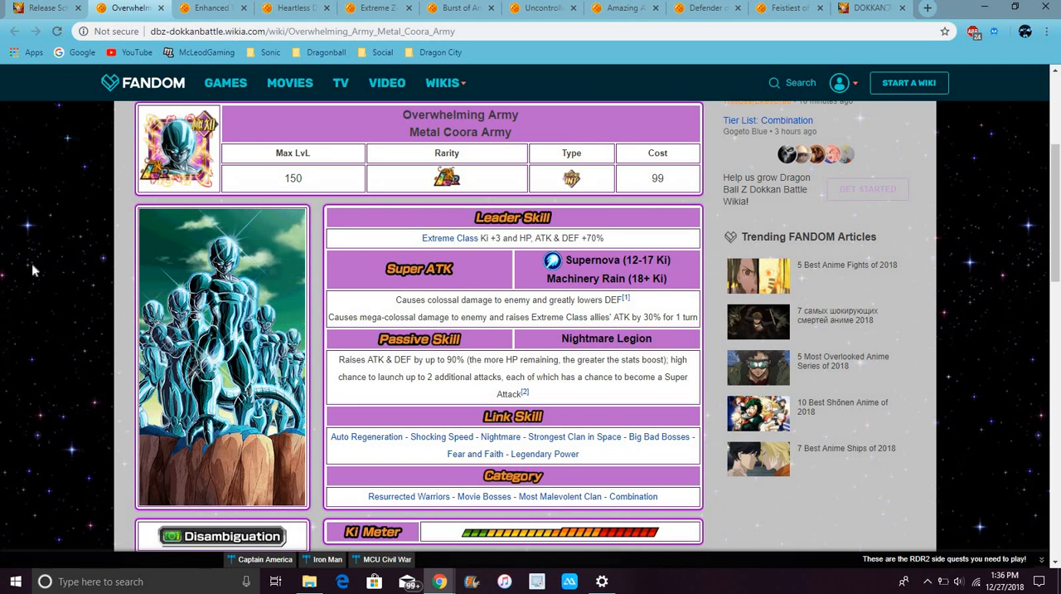
mouse_move(83, 323)
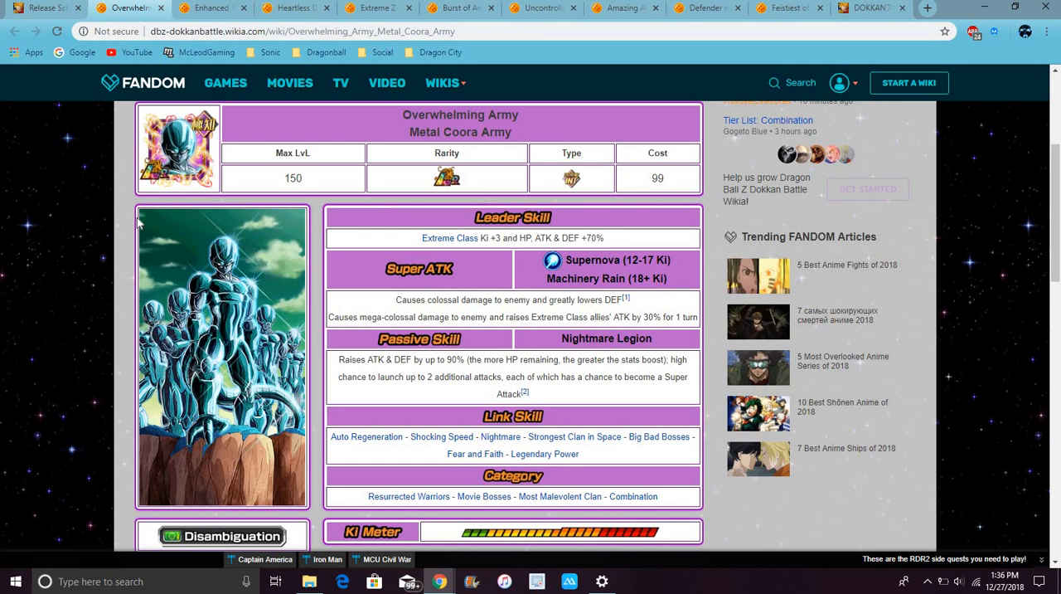
Browse down through the SSR Super and Extreme card grids of the Enhanced Transformation category.
click(212, 7)
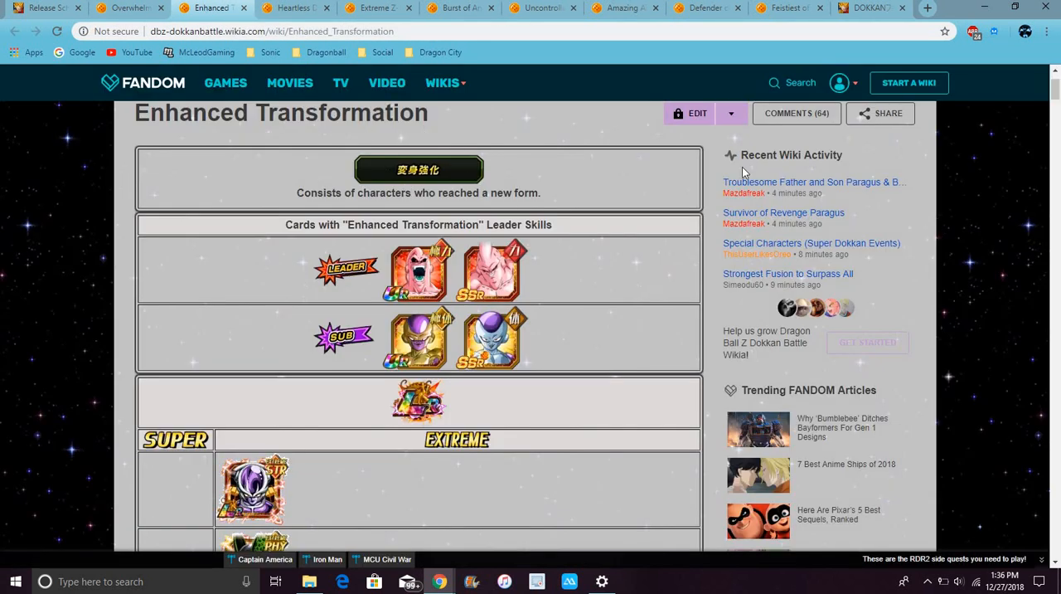
scroll(down, 3)
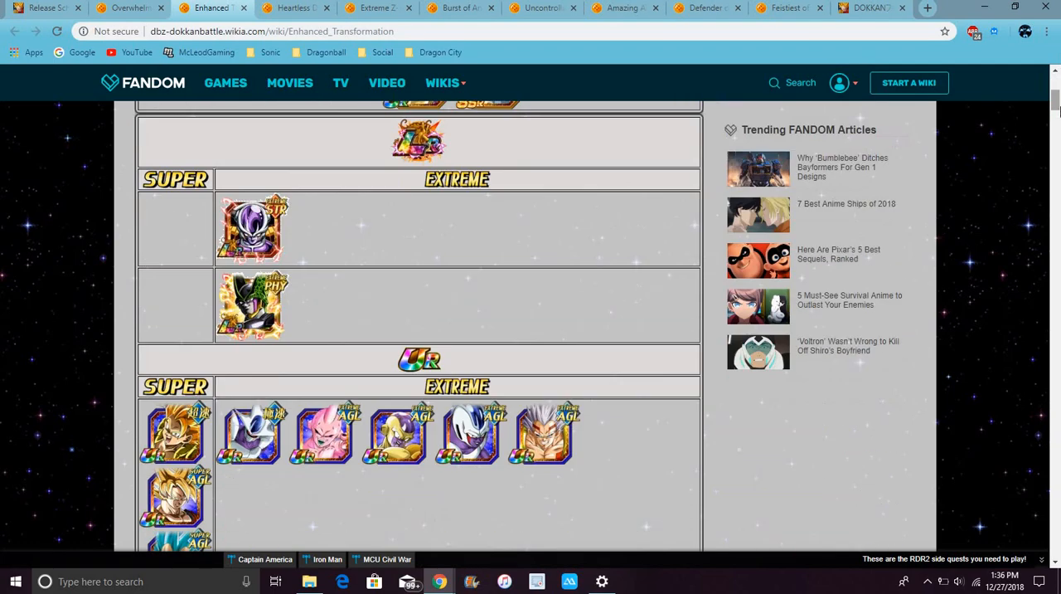
scroll(down, 3)
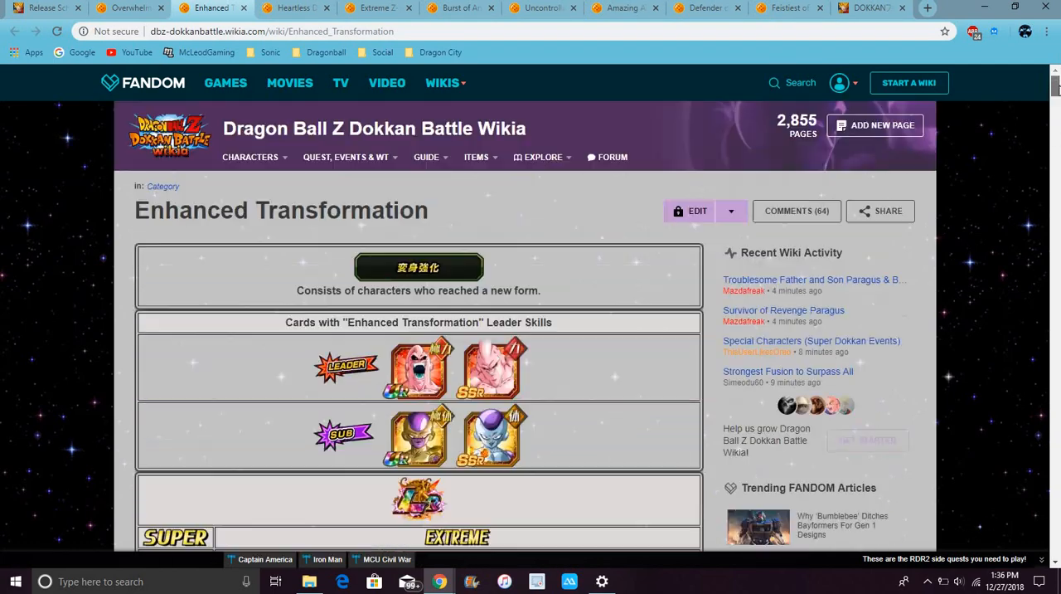
scroll(down, 3)
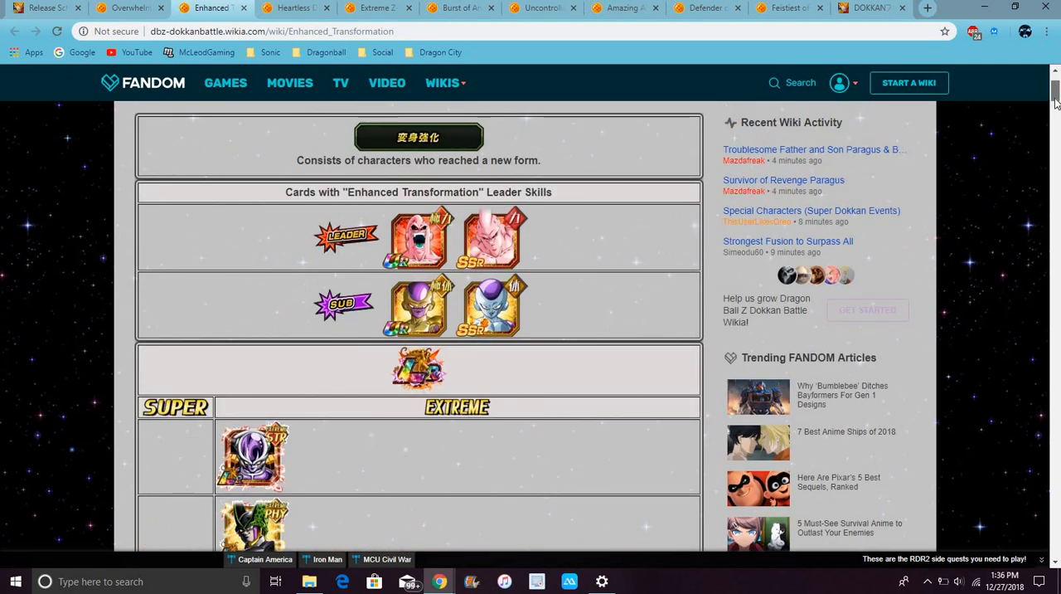
scroll(down, 3)
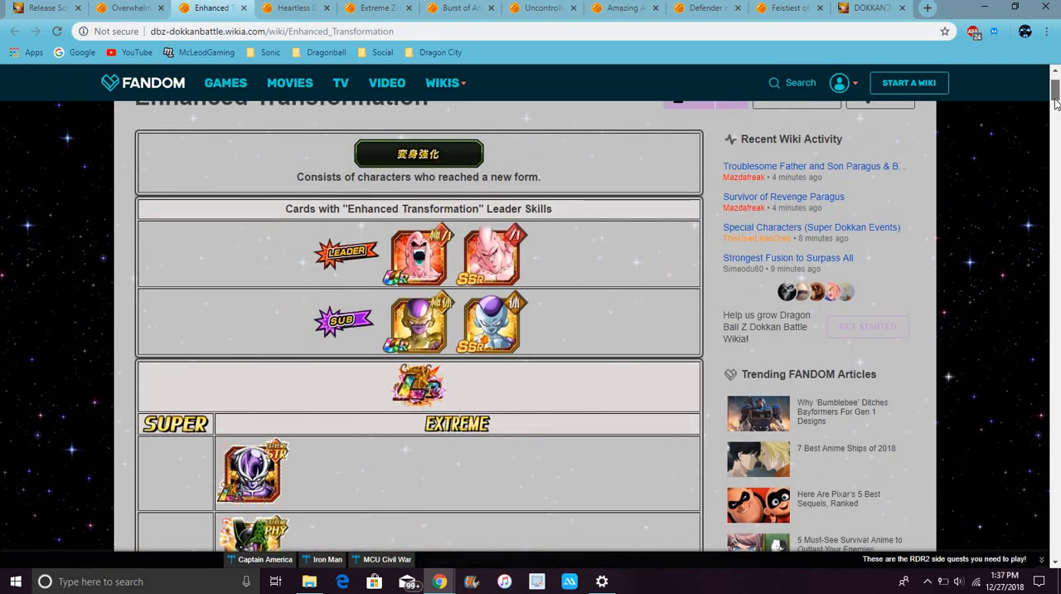
scroll(down, 3)
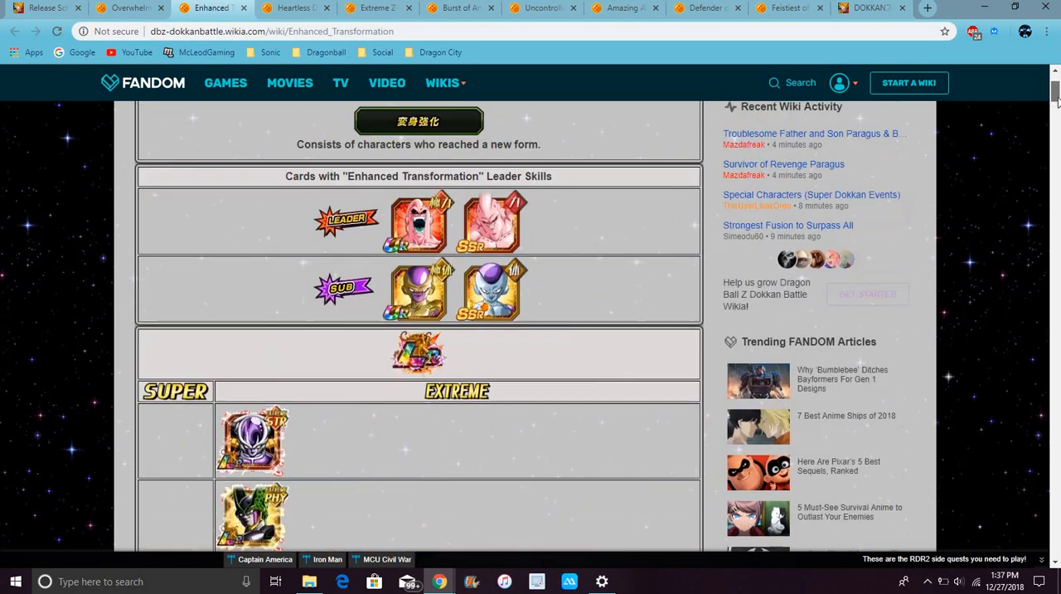
scroll(down, 3)
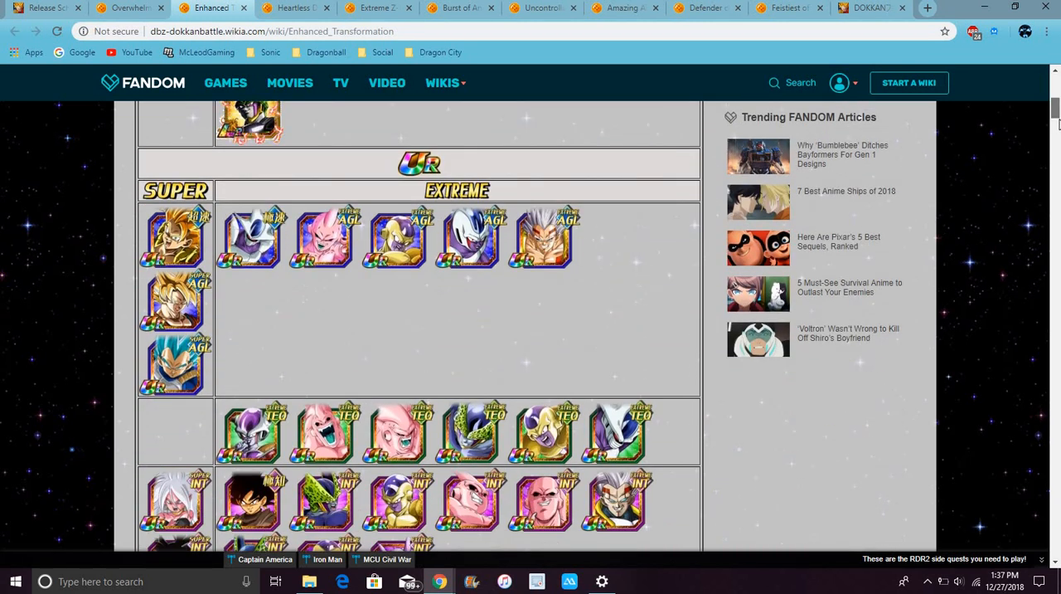
scroll(down, 3)
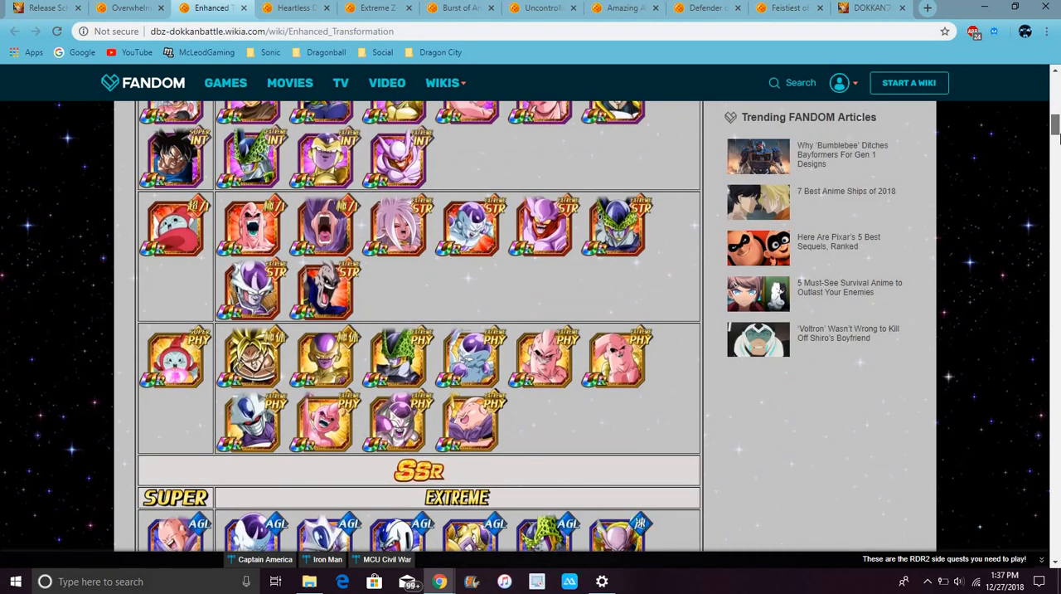
scroll(down, 3)
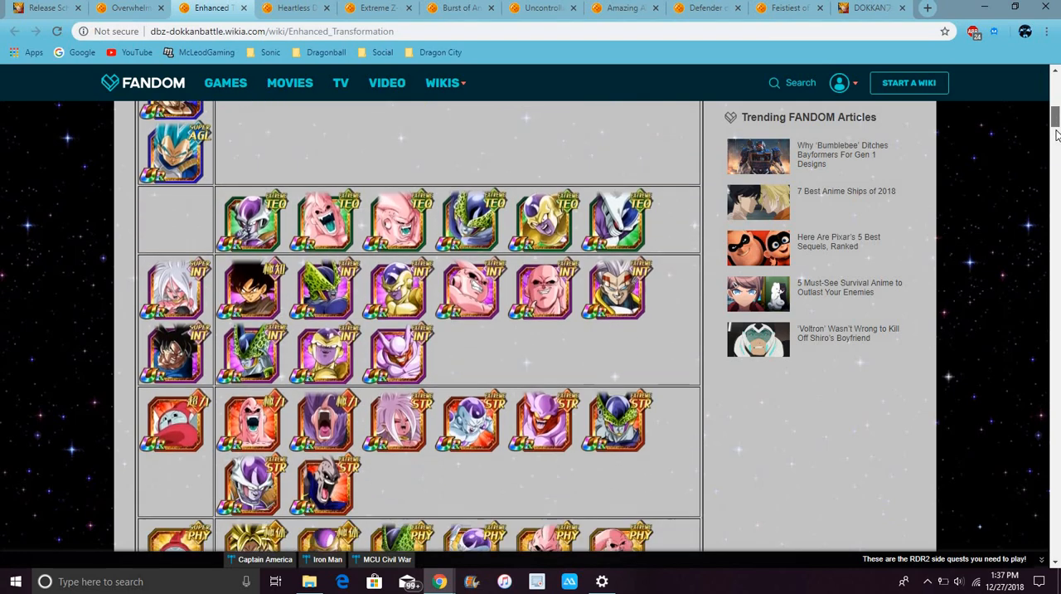
scroll(down, 3)
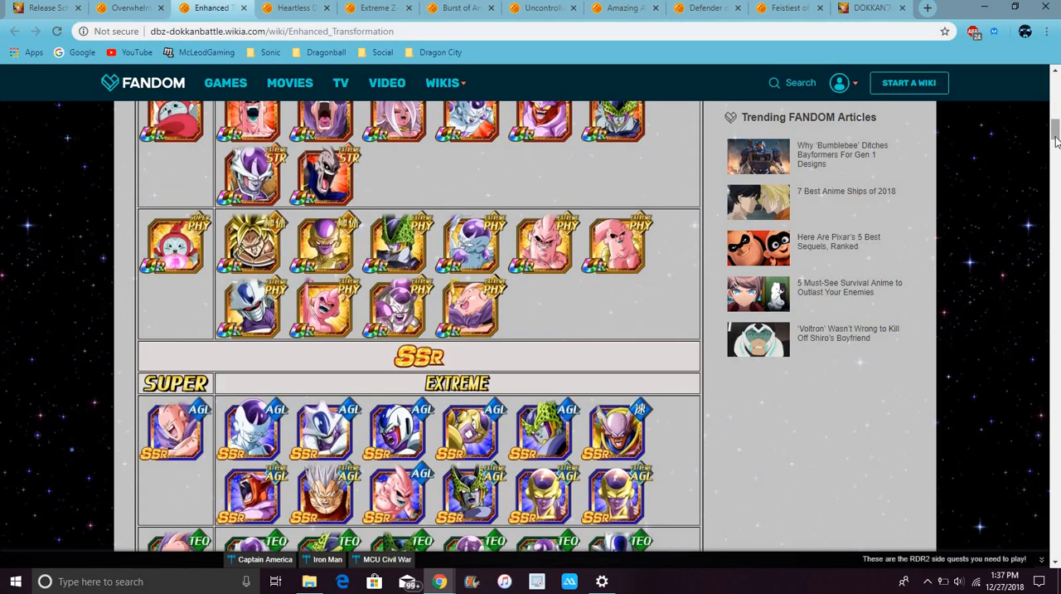
scroll(down, 3)
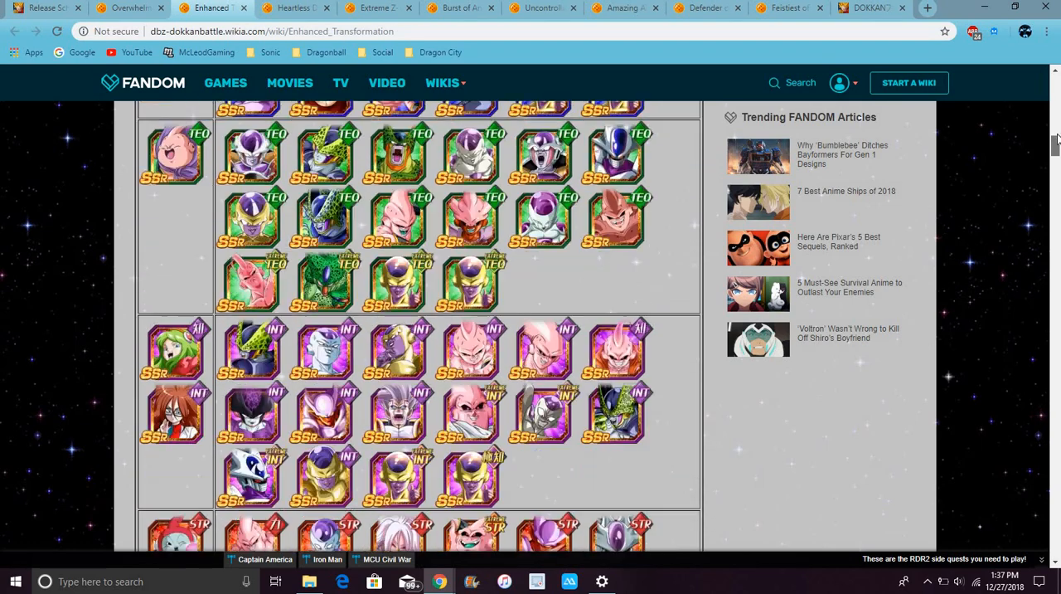
scroll(down, 3)
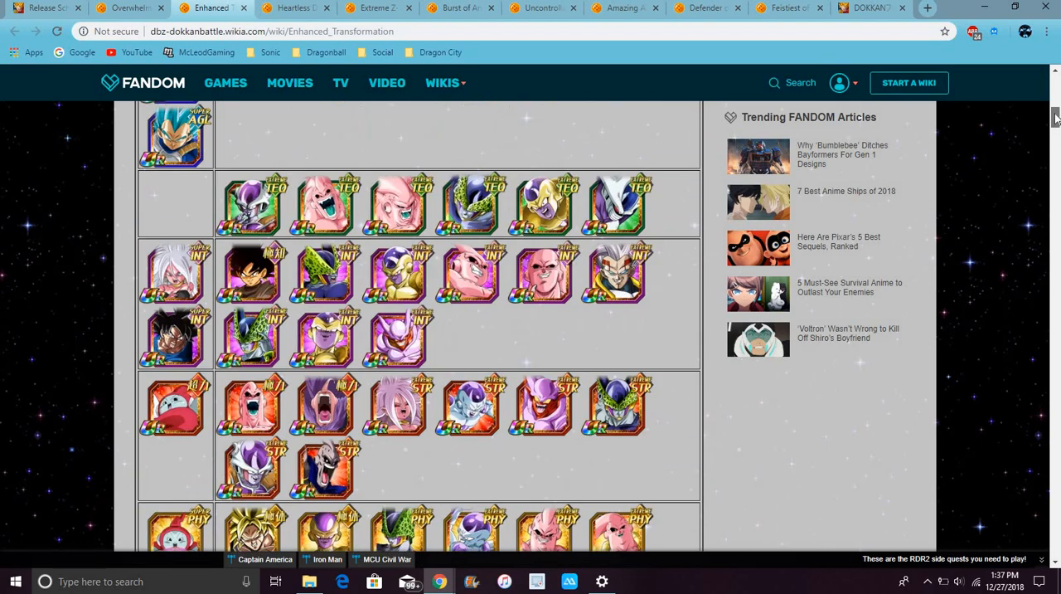
scroll(down, 3)
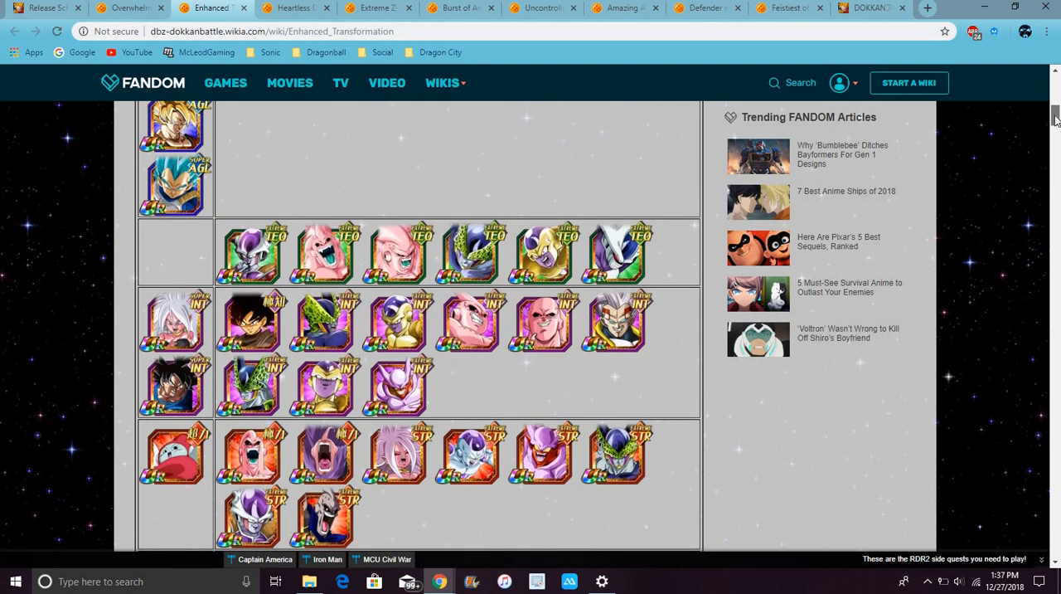
scroll(down, 3)
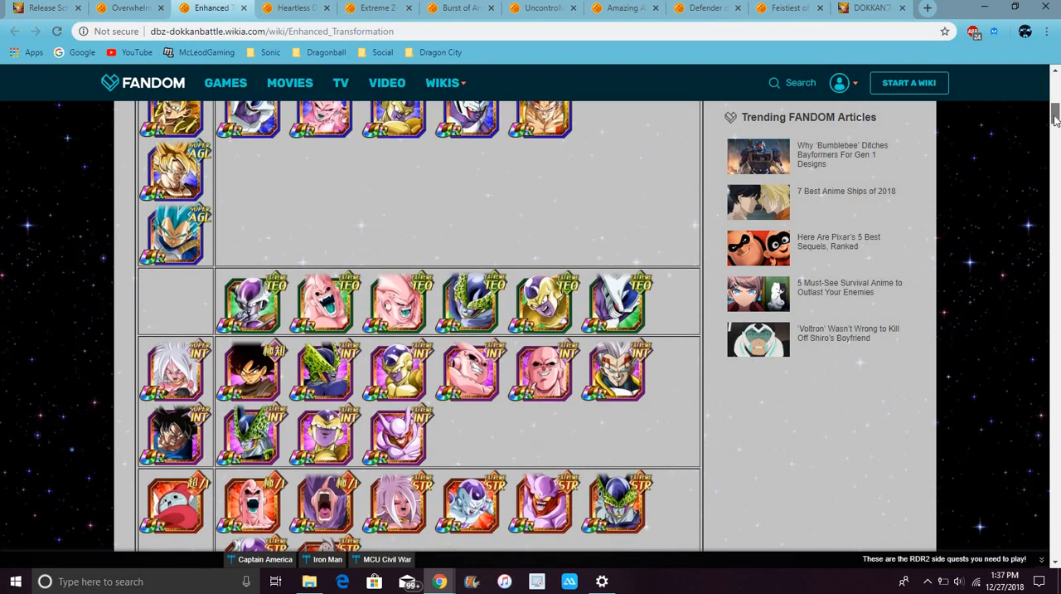
scroll(down, 3)
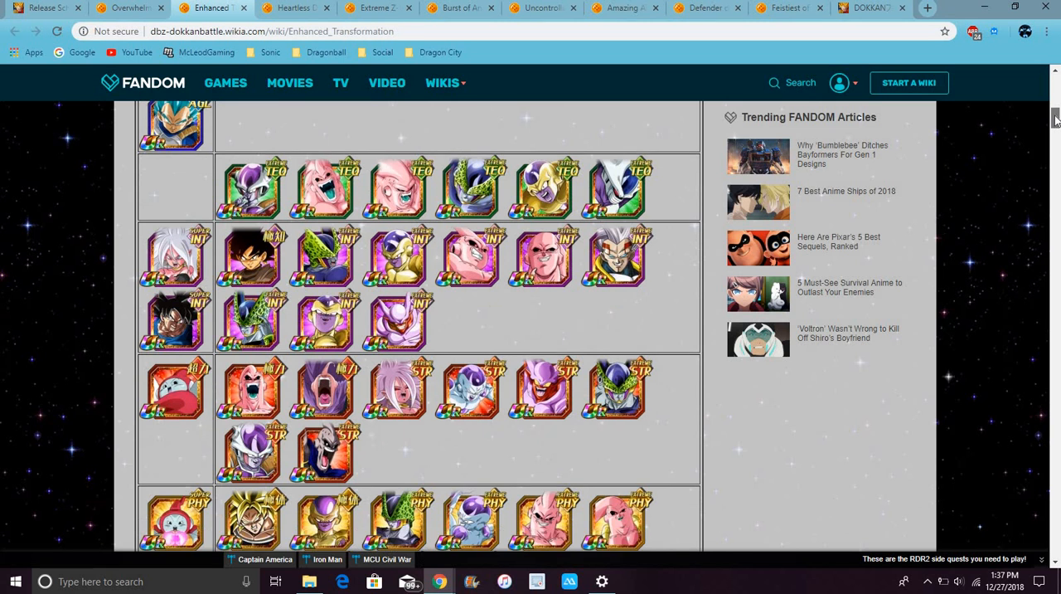
scroll(down, 3)
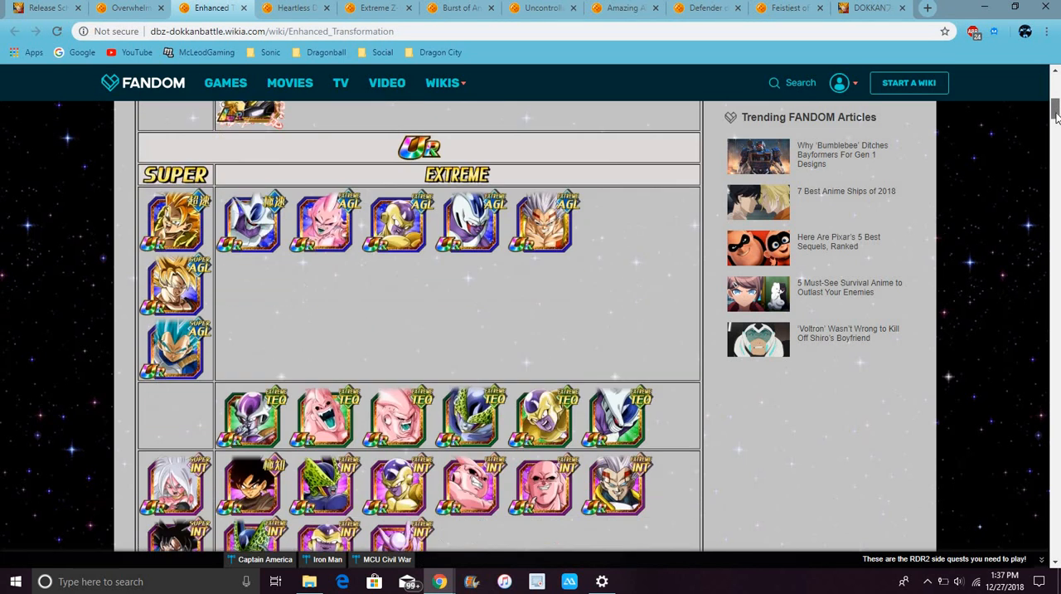
scroll(down, 3)
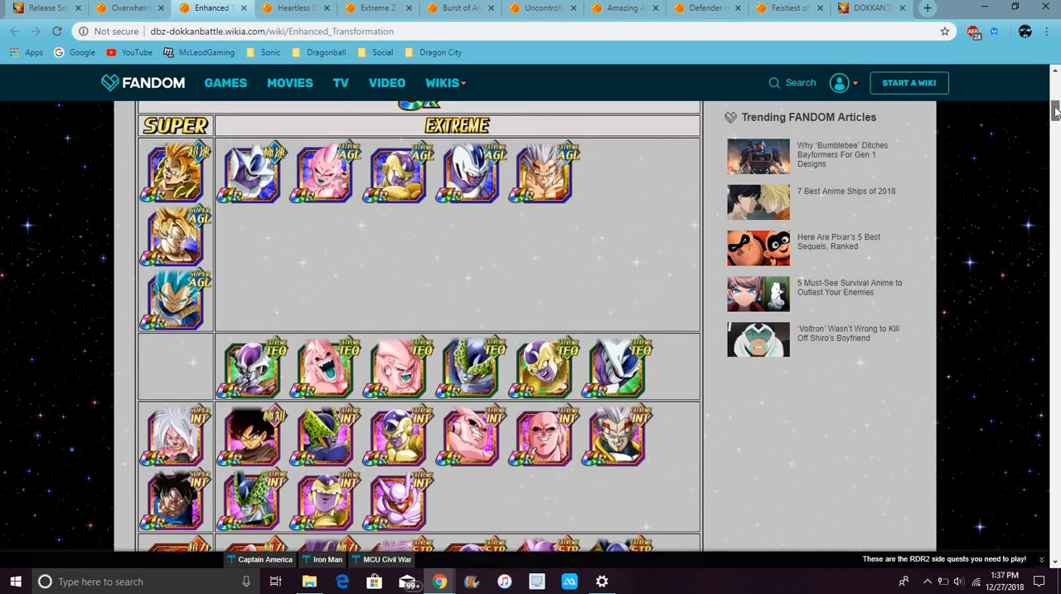
scroll(down, 3)
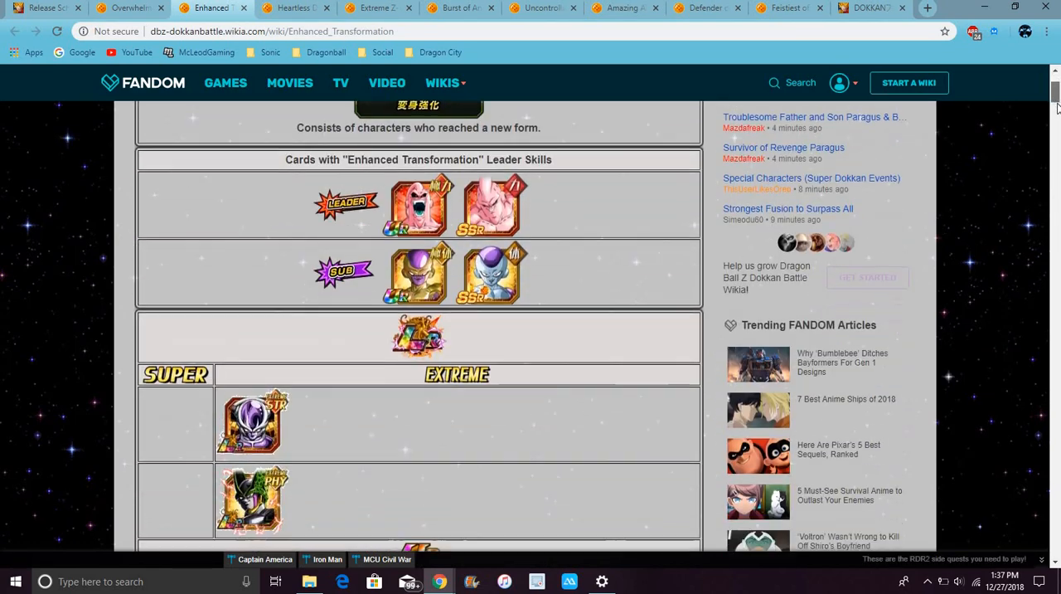
scroll(down, 3)
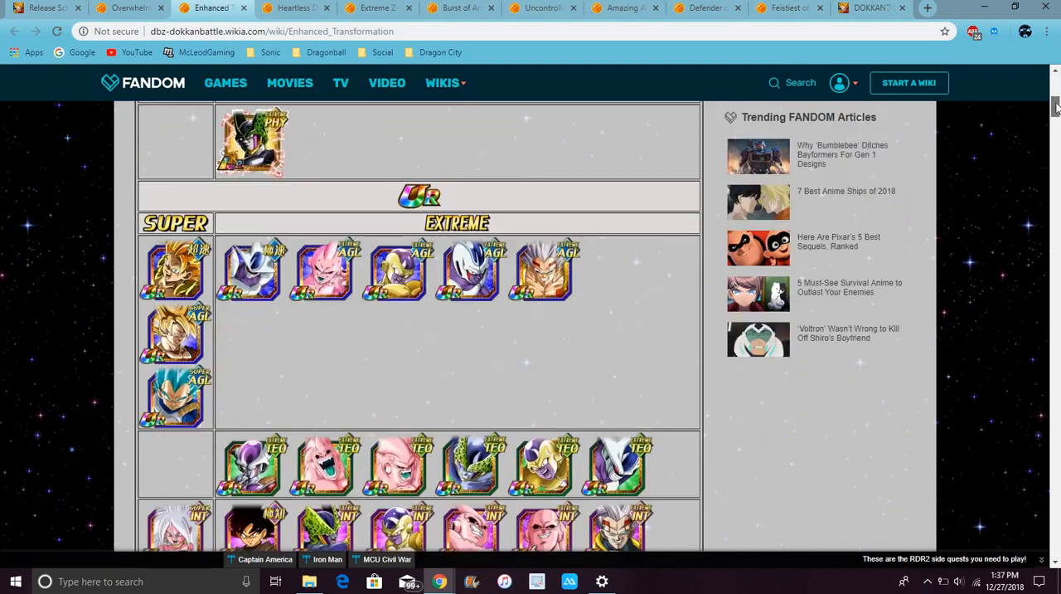
Read the Heartless Destruction Buu (Kid) card, then move to its Extreme Z-Battle event page.
click(290, 7)
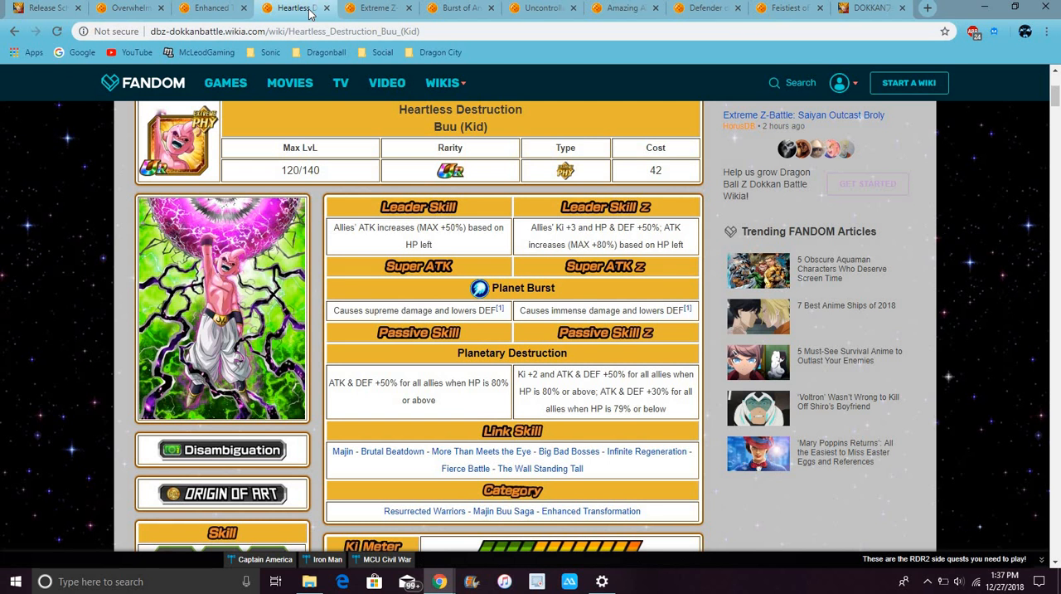
mouse_move(196, 275)
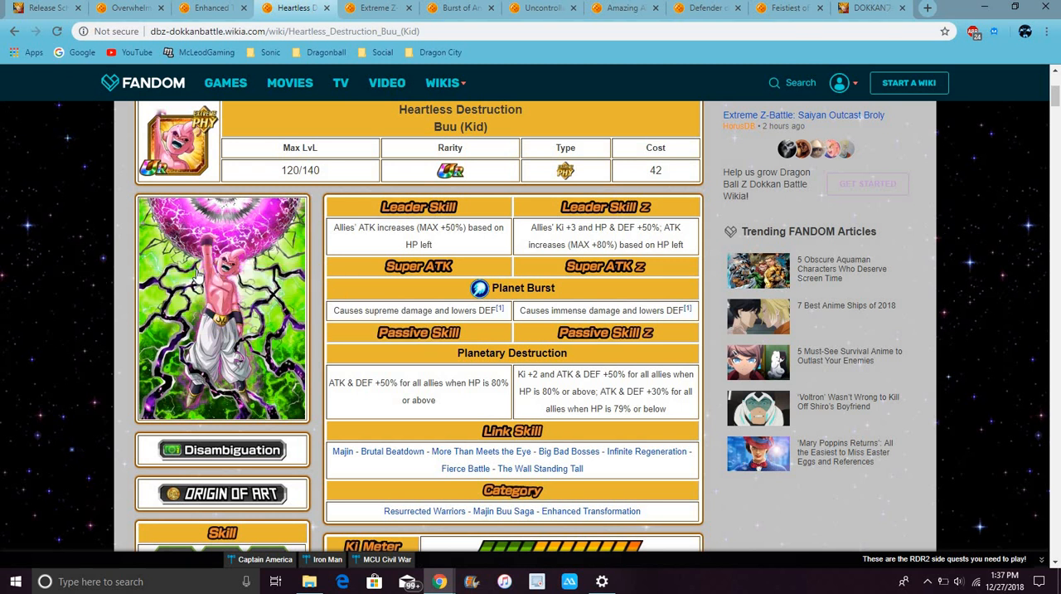
mouse_move(647, 355)
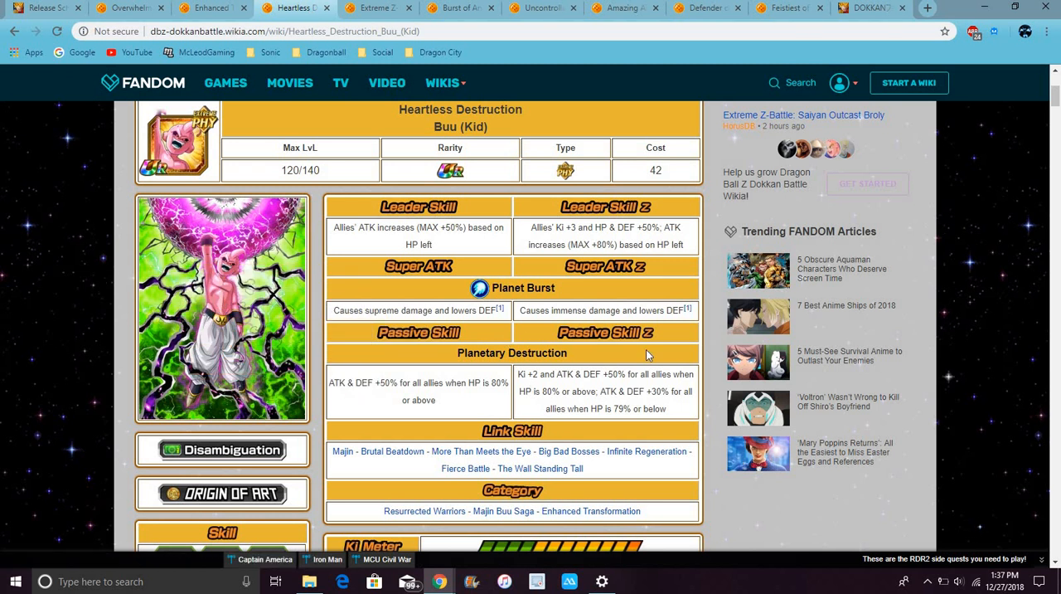
mouse_move(567, 330)
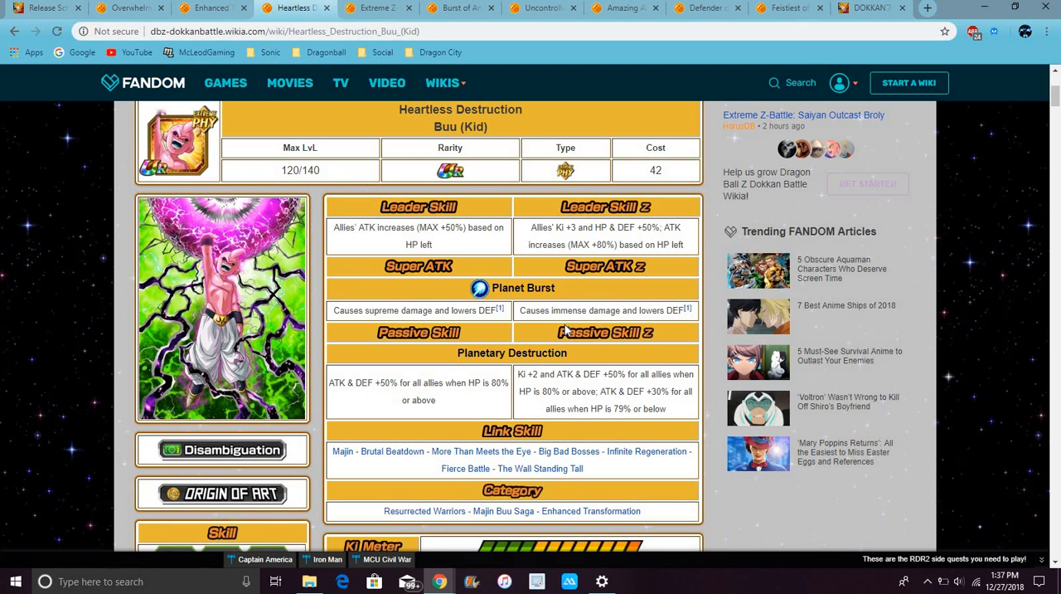
mouse_move(633, 282)
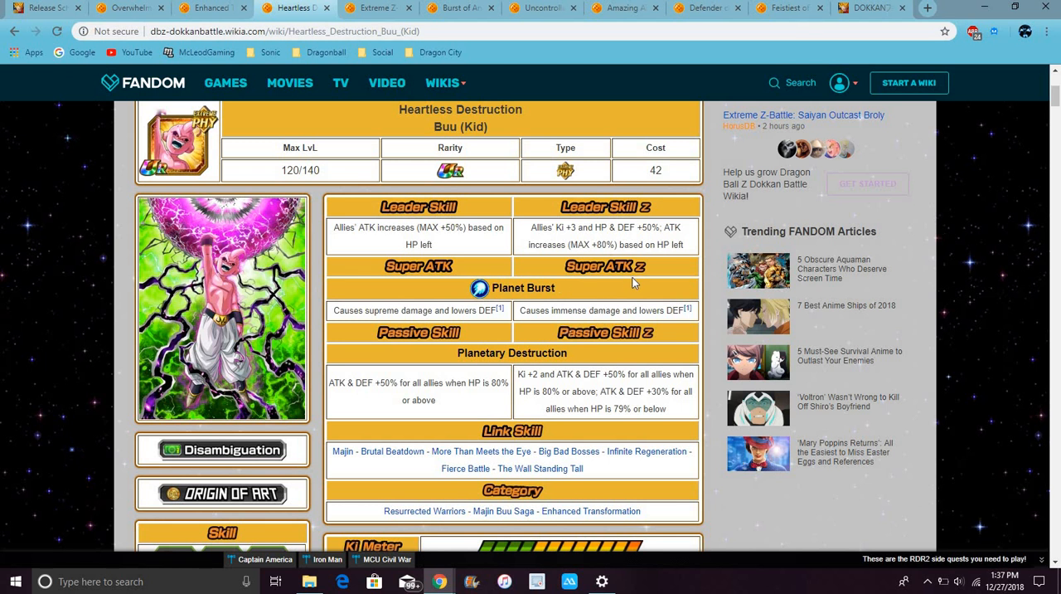
mouse_move(630, 301)
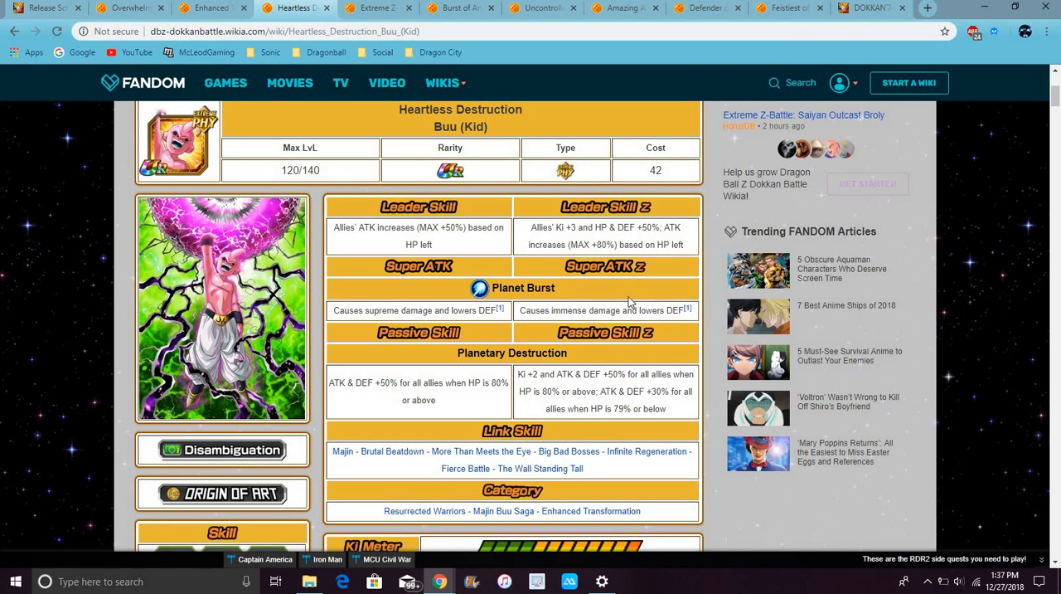
mouse_move(570, 291)
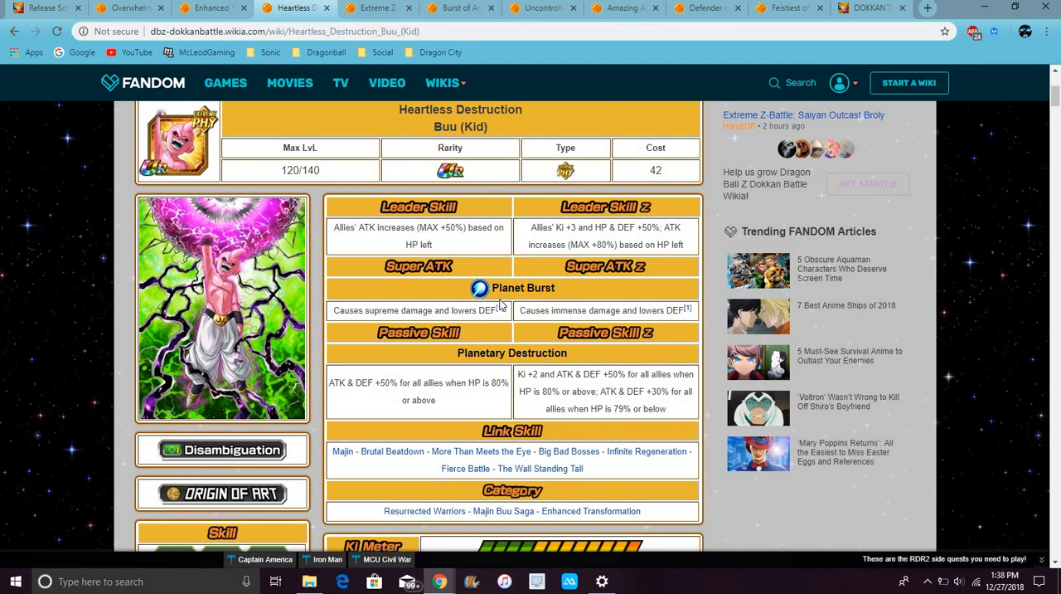
mouse_move(562, 185)
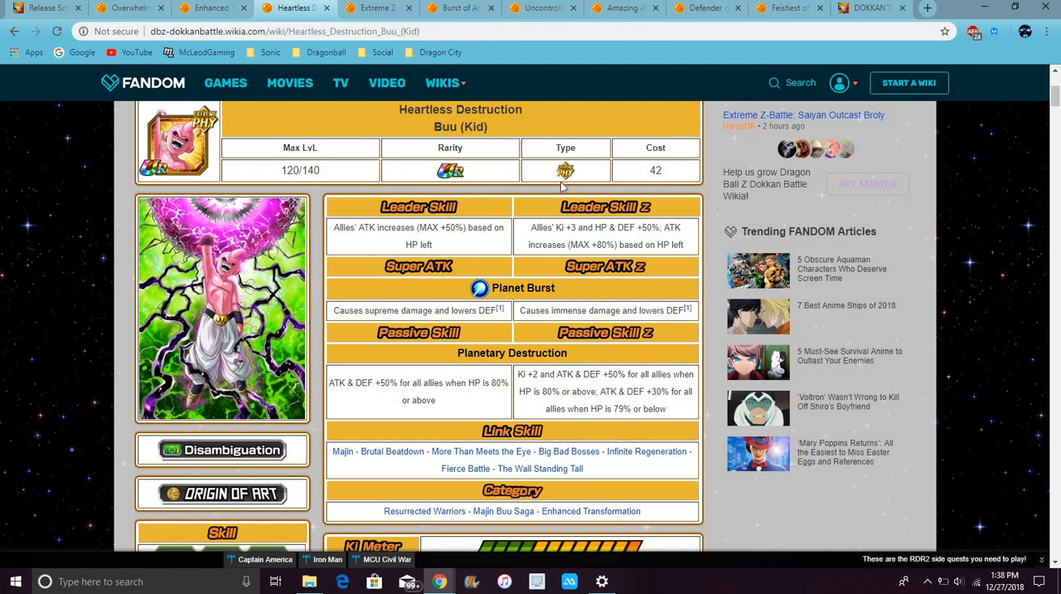
mouse_move(534, 239)
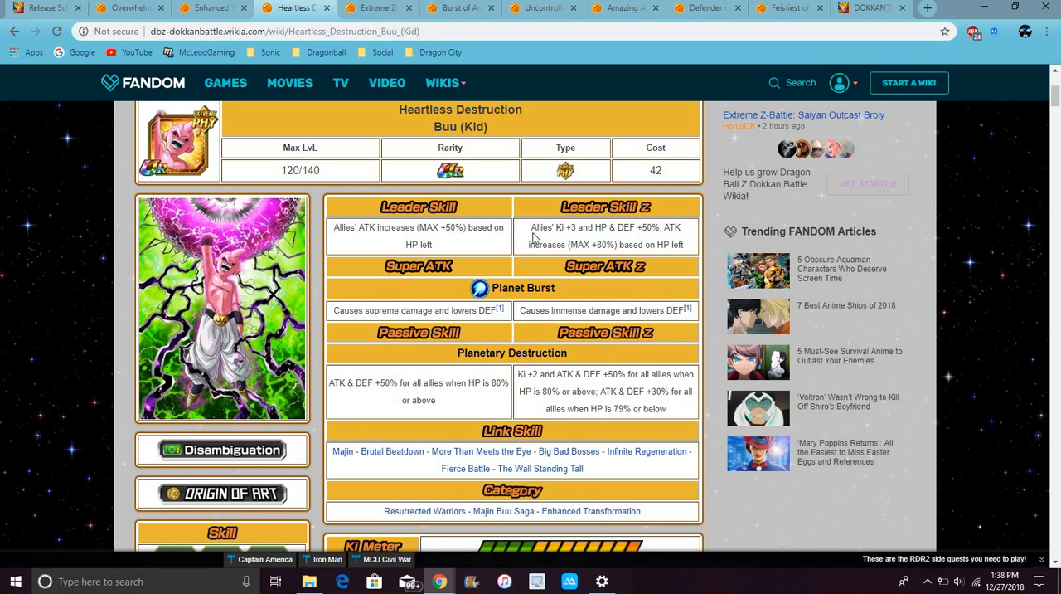
mouse_move(534, 239)
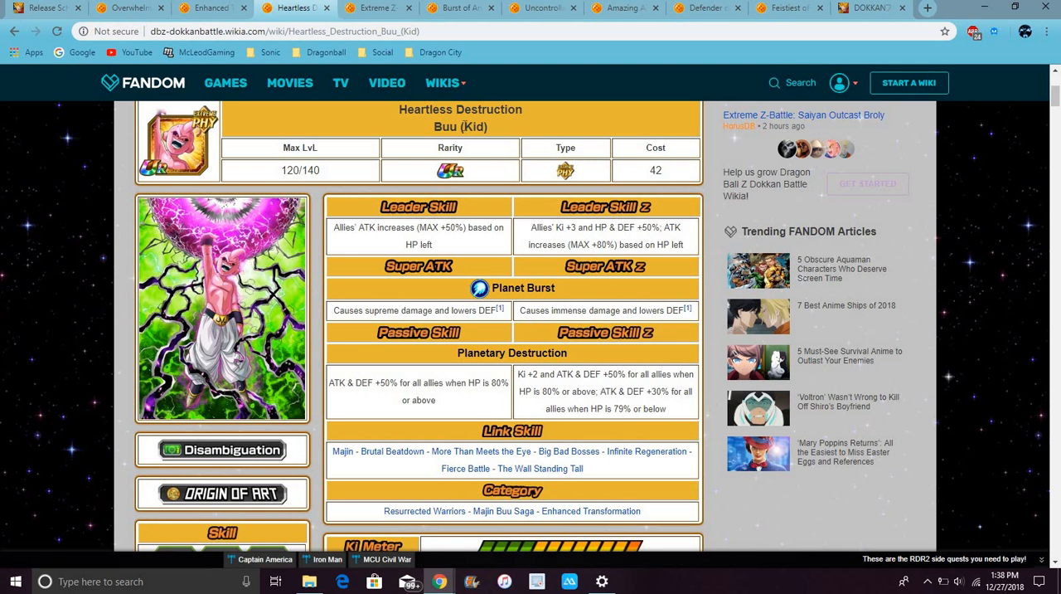
click(378, 7)
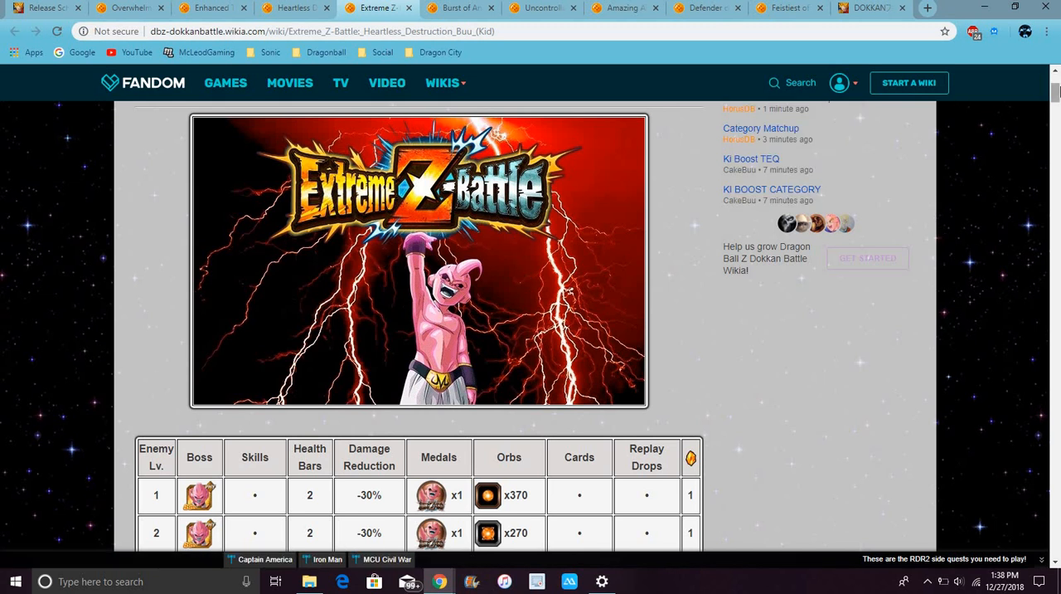
scroll(down, 3)
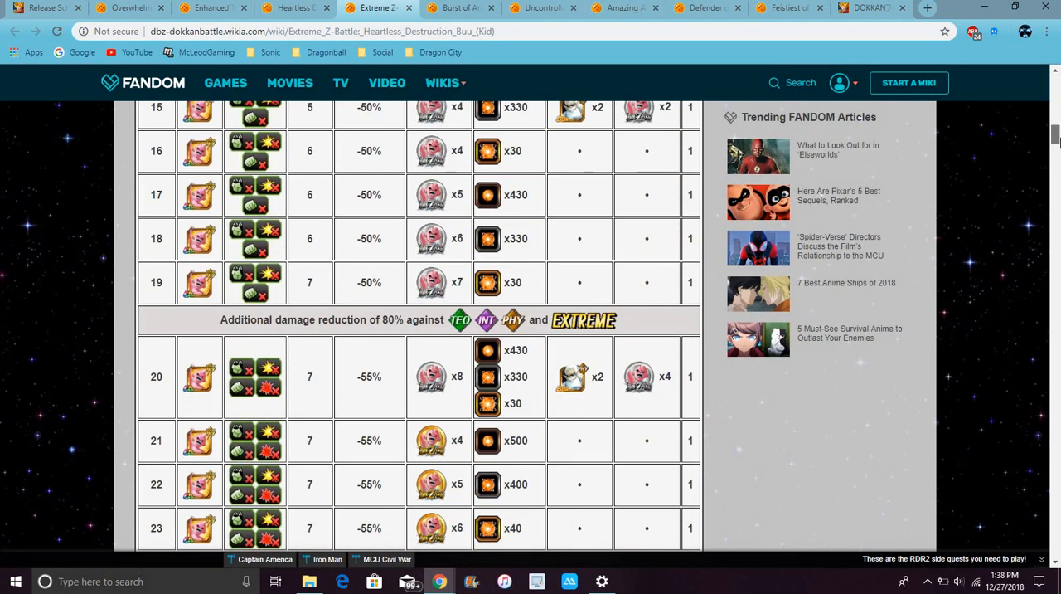
scroll(down, 3)
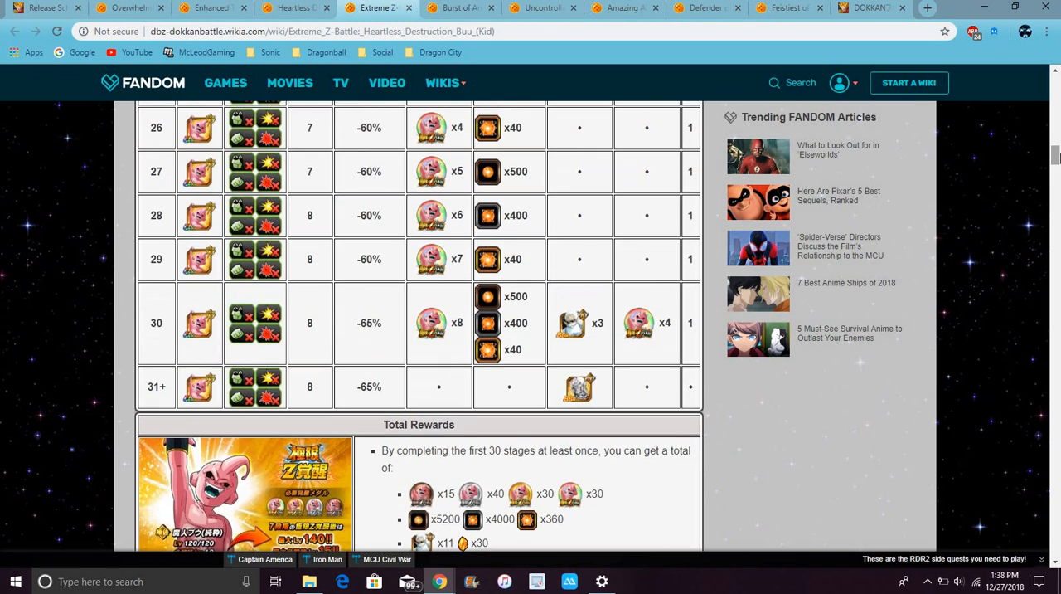
scroll(down, 3)
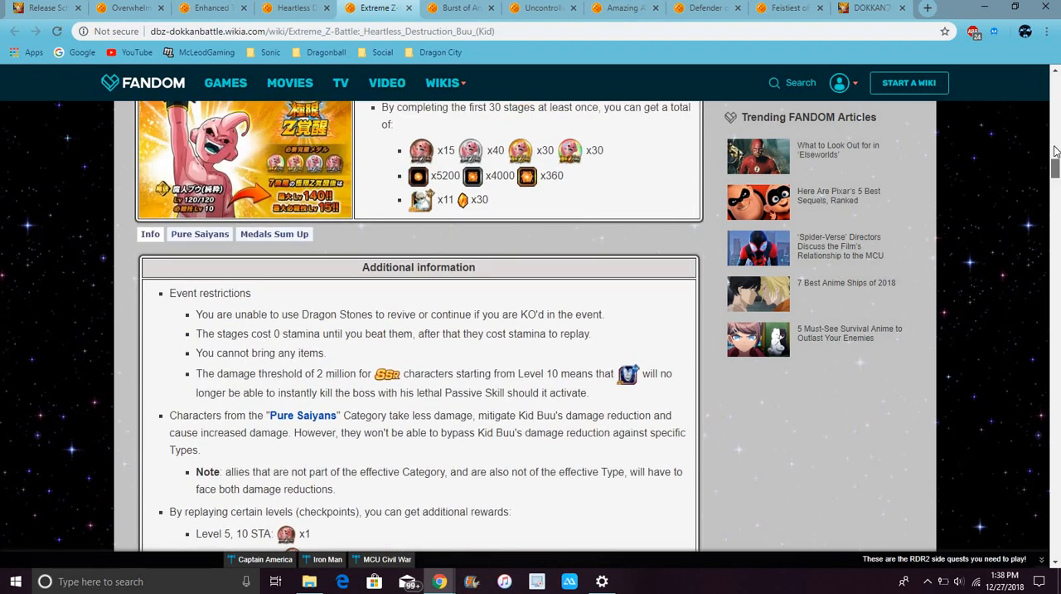
scroll(up, 3)
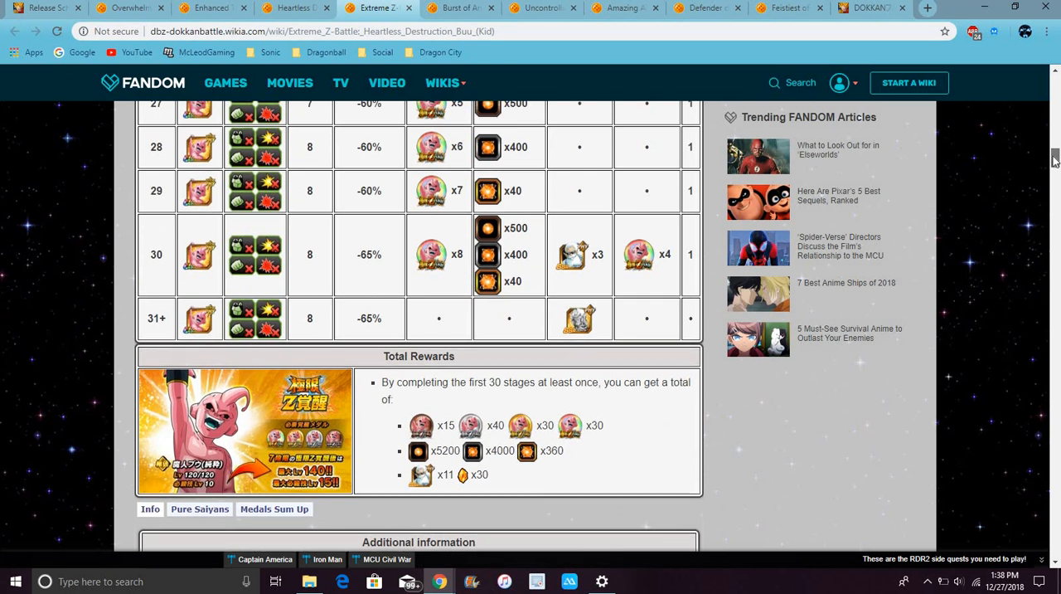
scroll(down, 3)
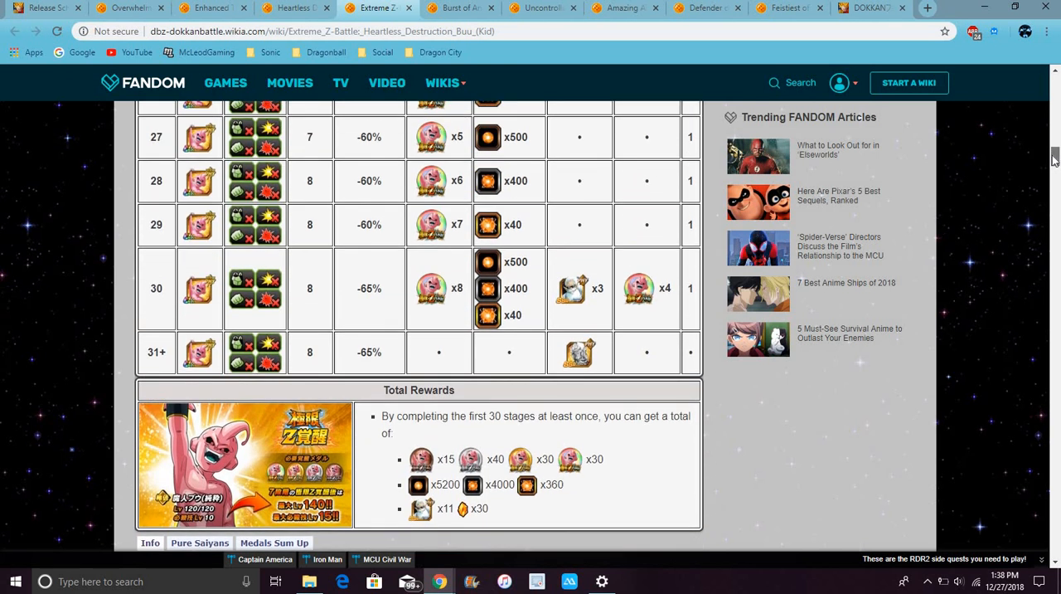
scroll(up, 3)
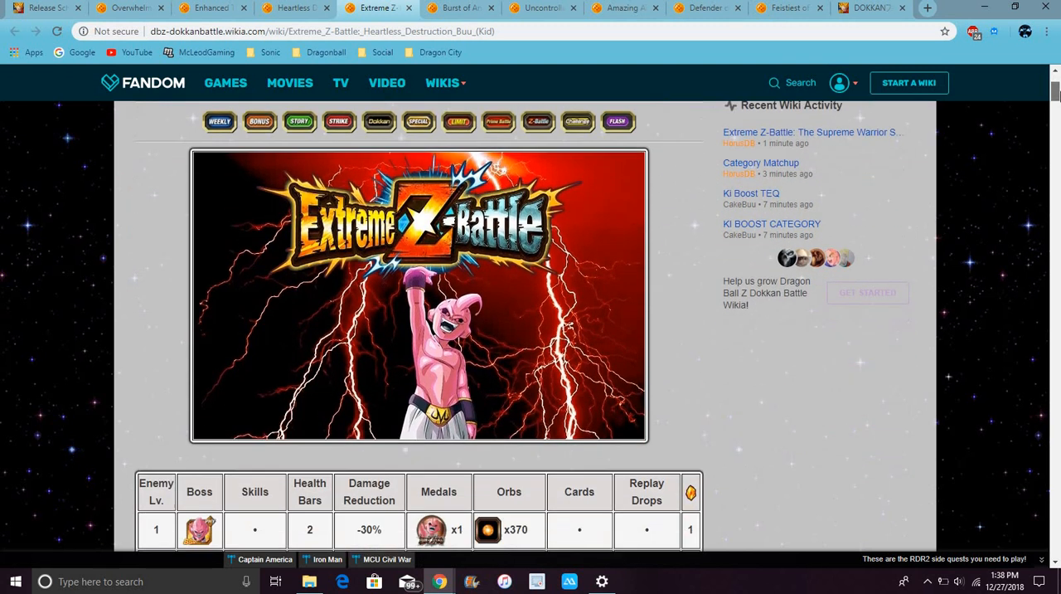
scroll(down, 3)
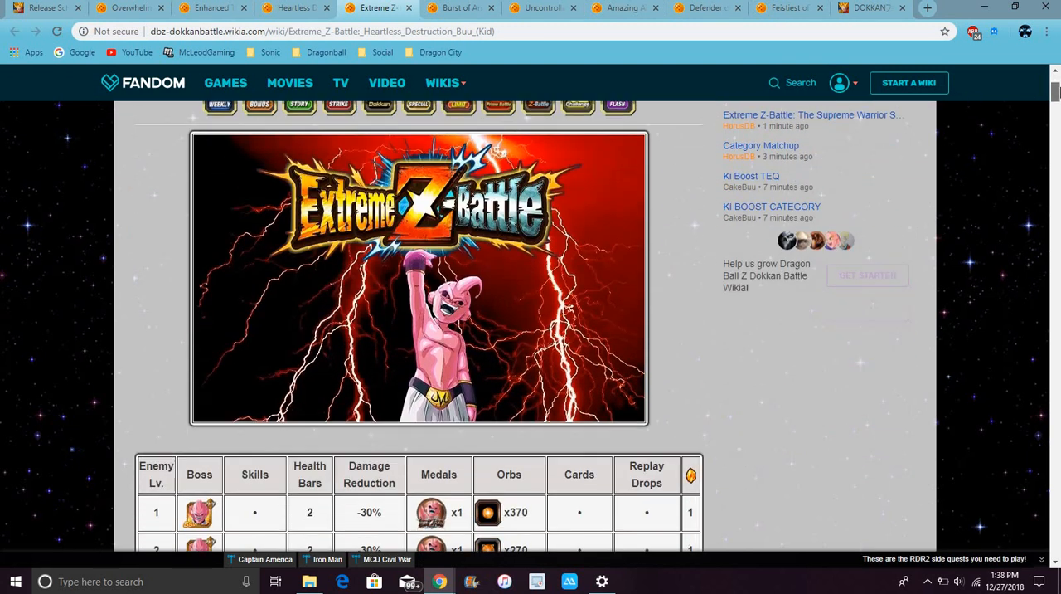
scroll(down, 3)
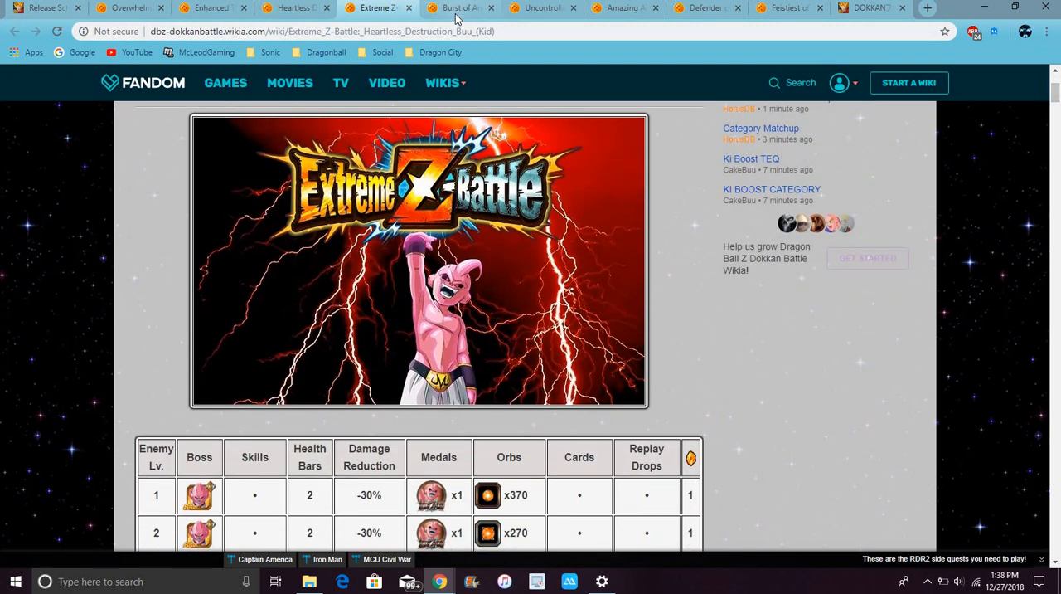
mouse_move(454, 17)
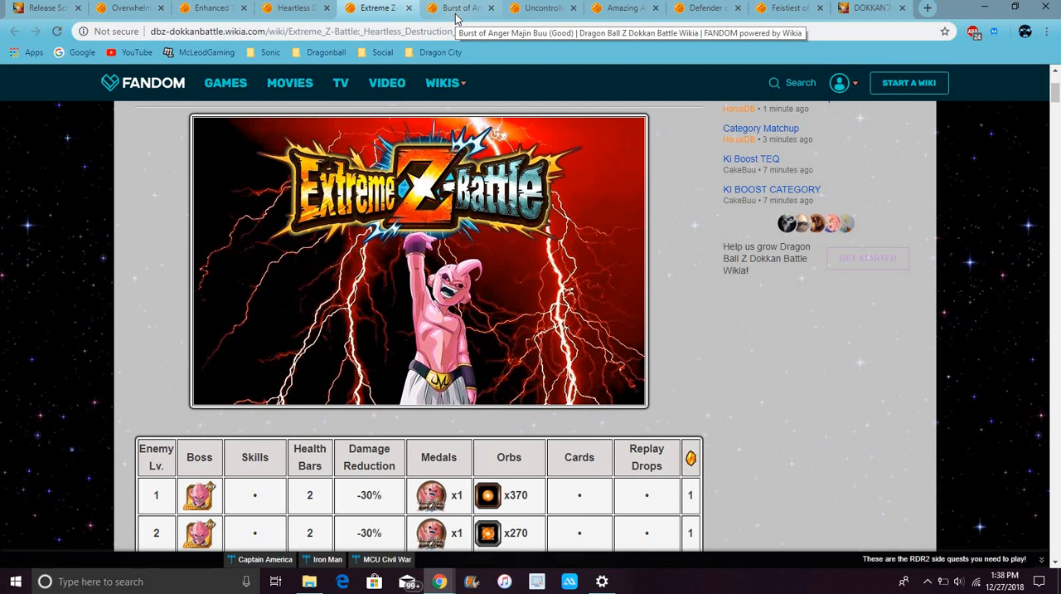
View the Burst of Anger Majin Buu (Good) card, then the Uncontrollable Instinct Buu (Kid) card.
click(461, 6)
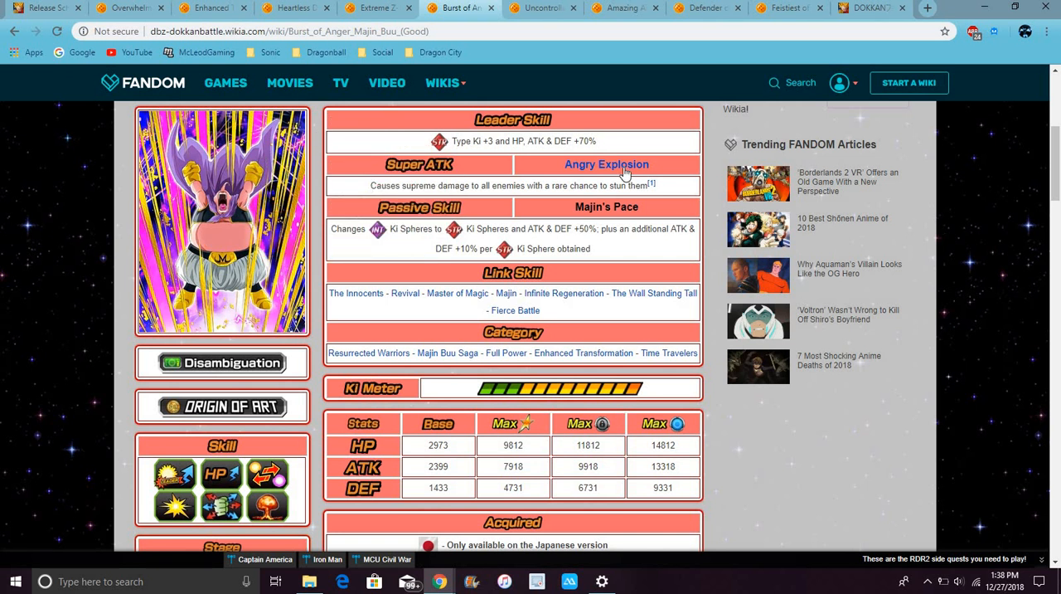
mouse_move(335, 158)
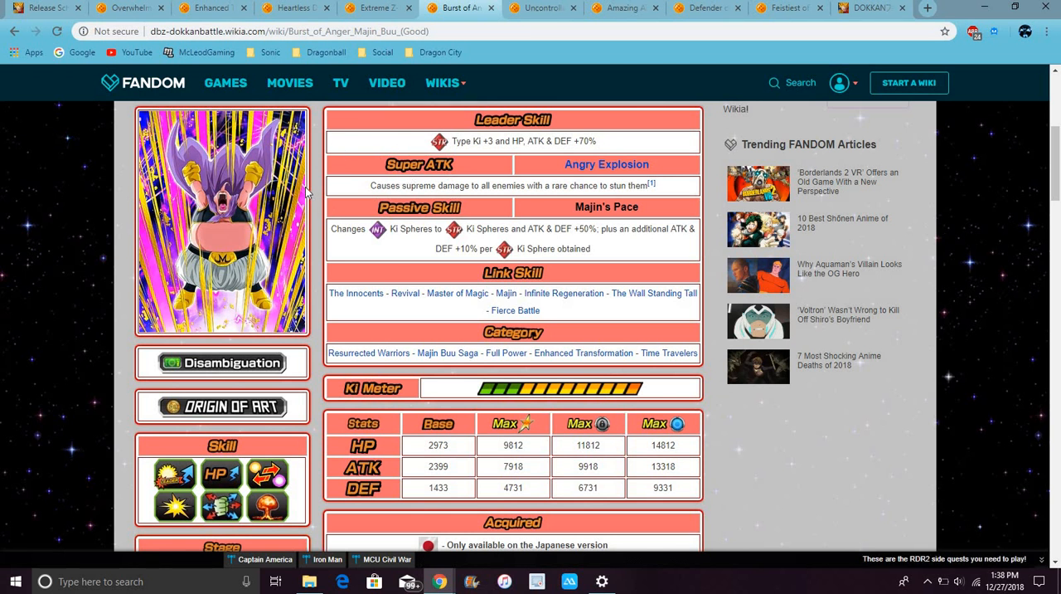
mouse_move(375, 207)
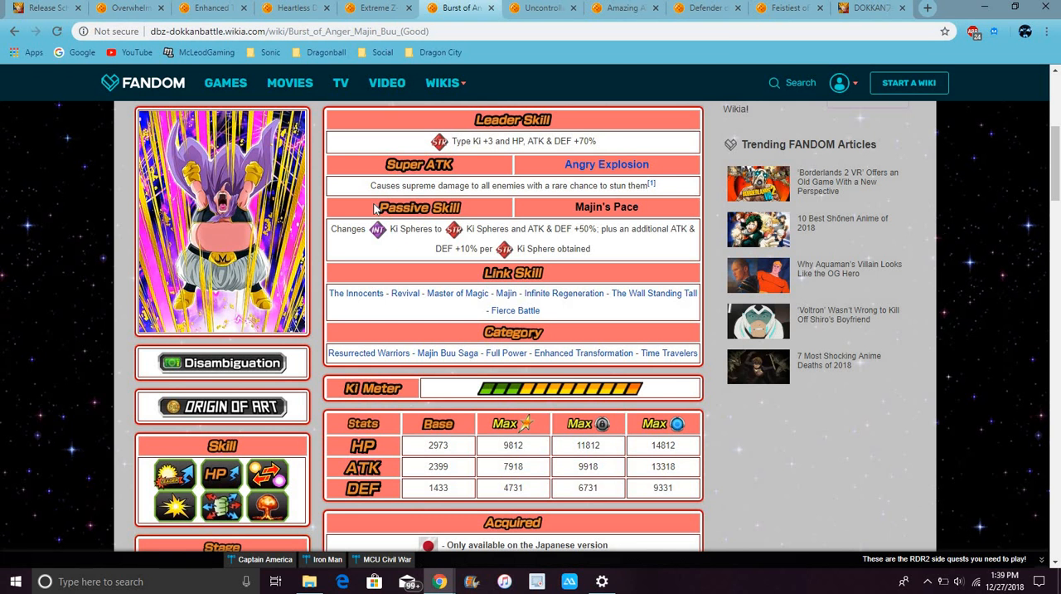
mouse_move(315, 217)
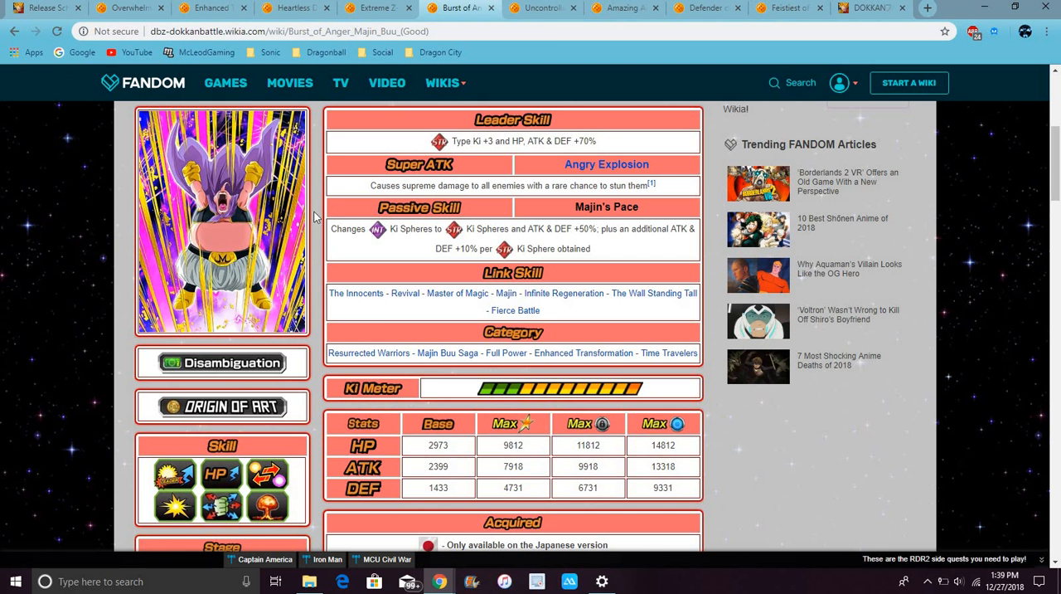
mouse_move(461, 64)
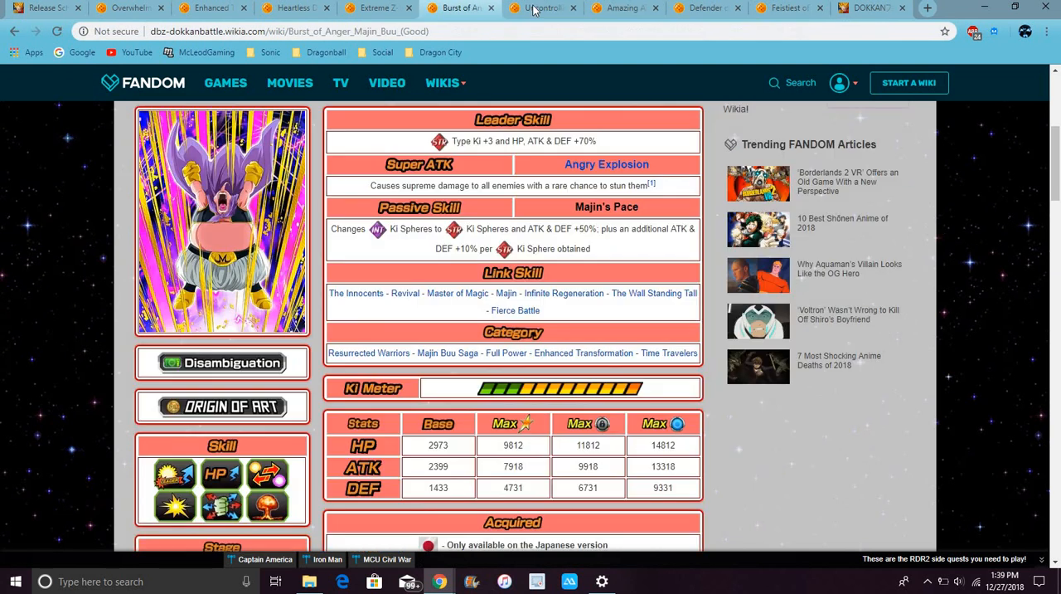
mouse_move(539, 9)
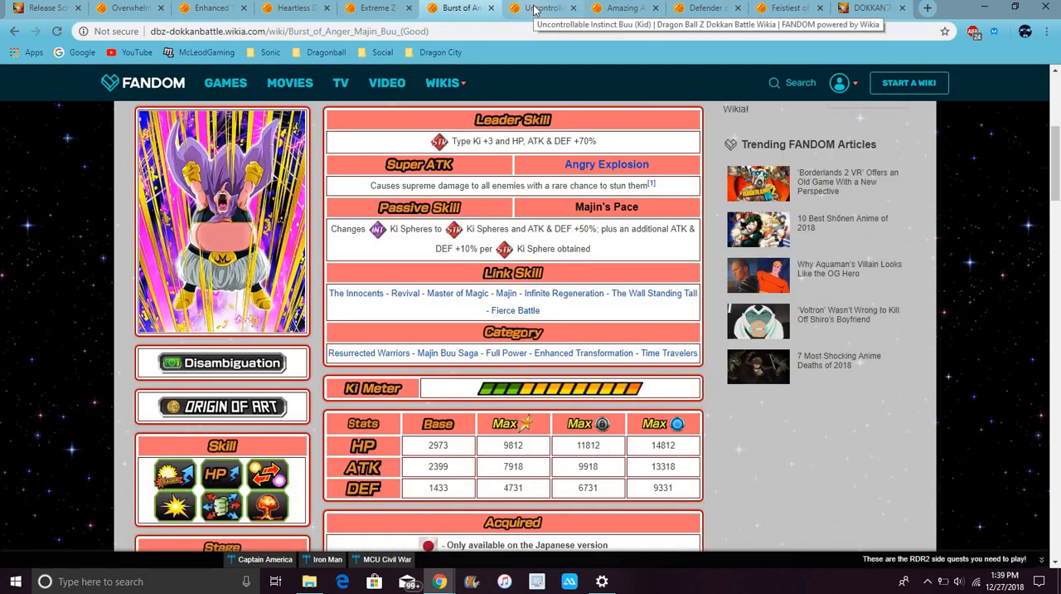
click(544, 7)
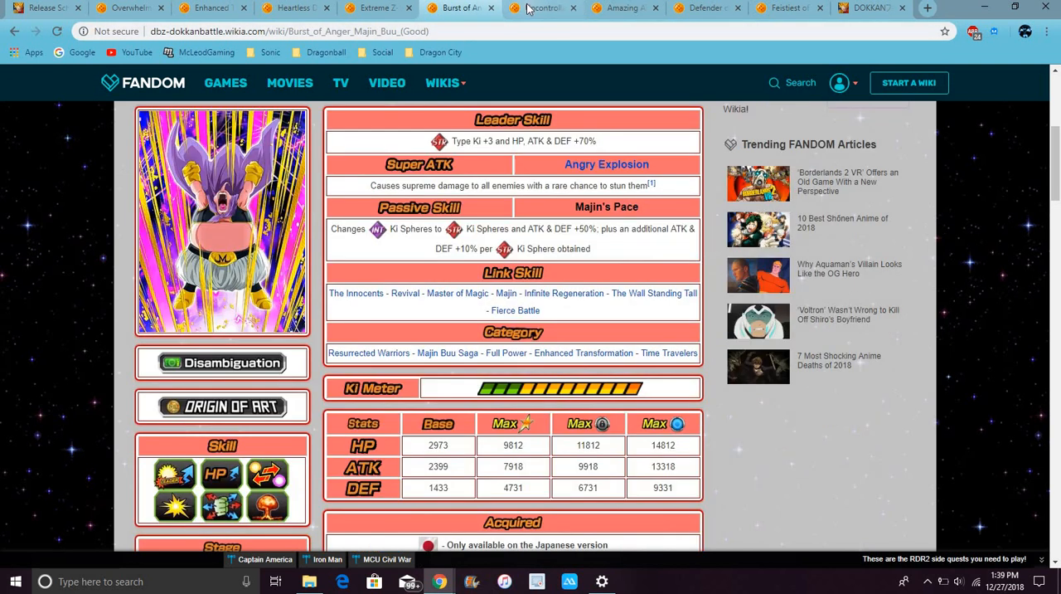
click(544, 6)
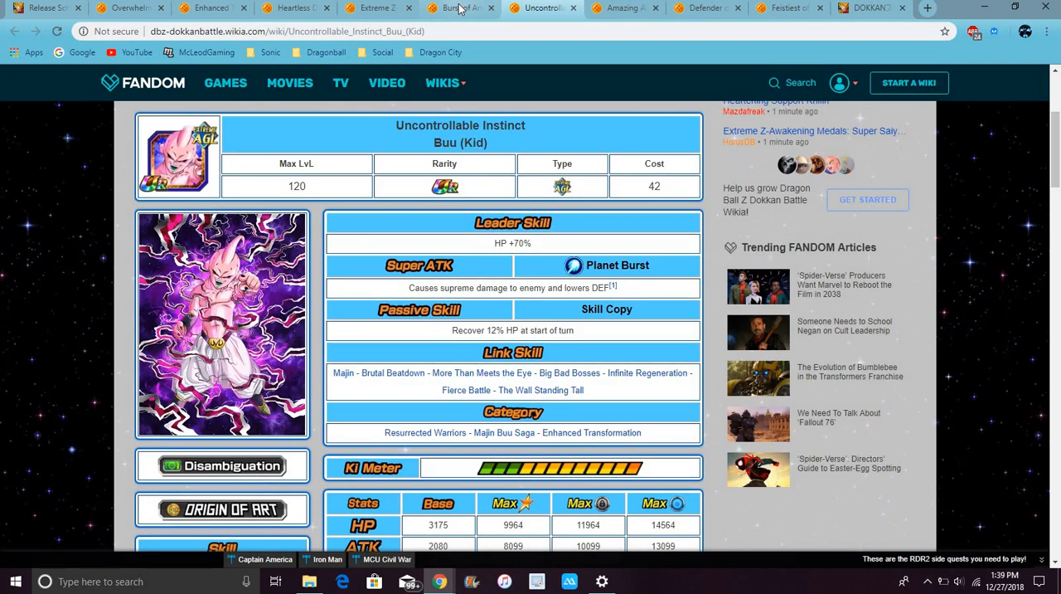
click(461, 6)
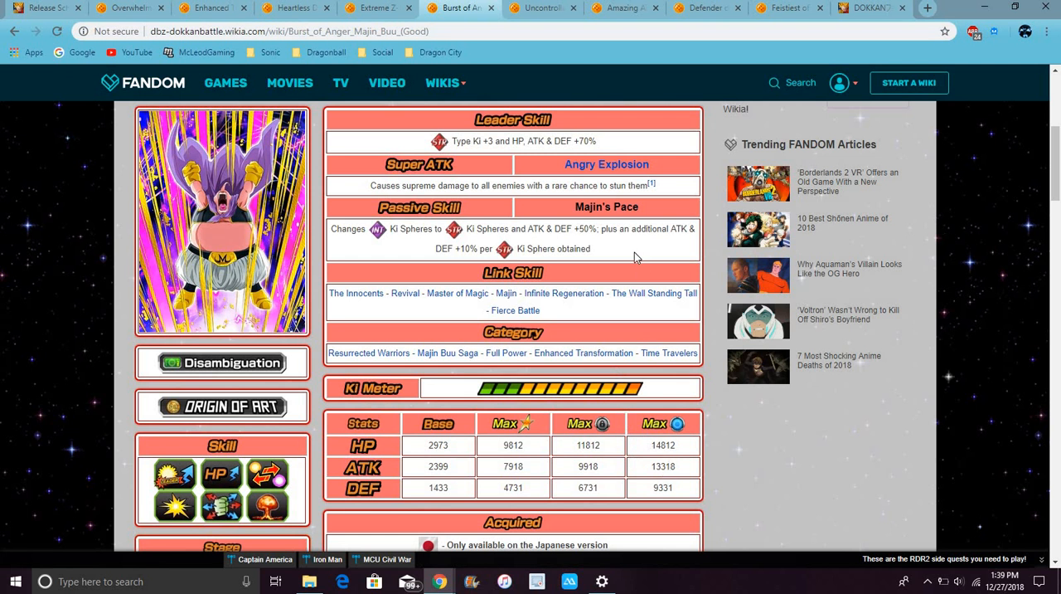
click(542, 7)
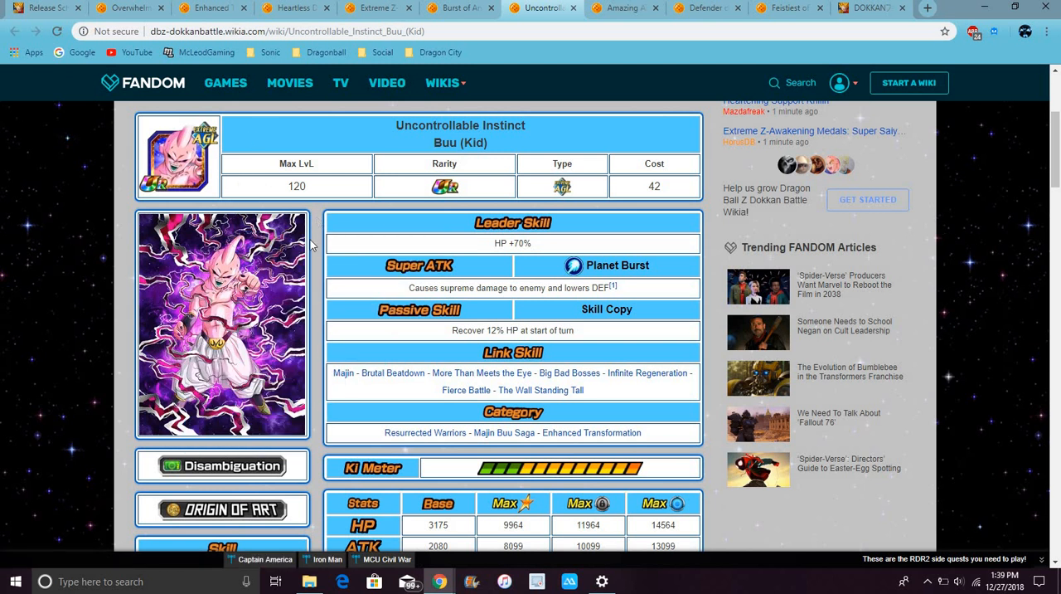
mouse_move(338, 189)
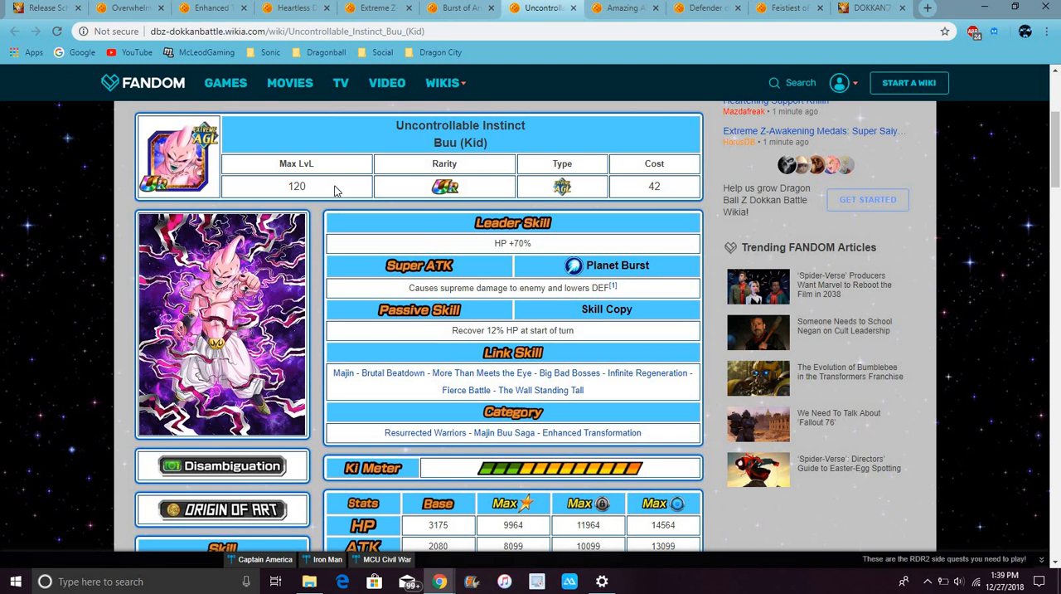
mouse_move(323, 230)
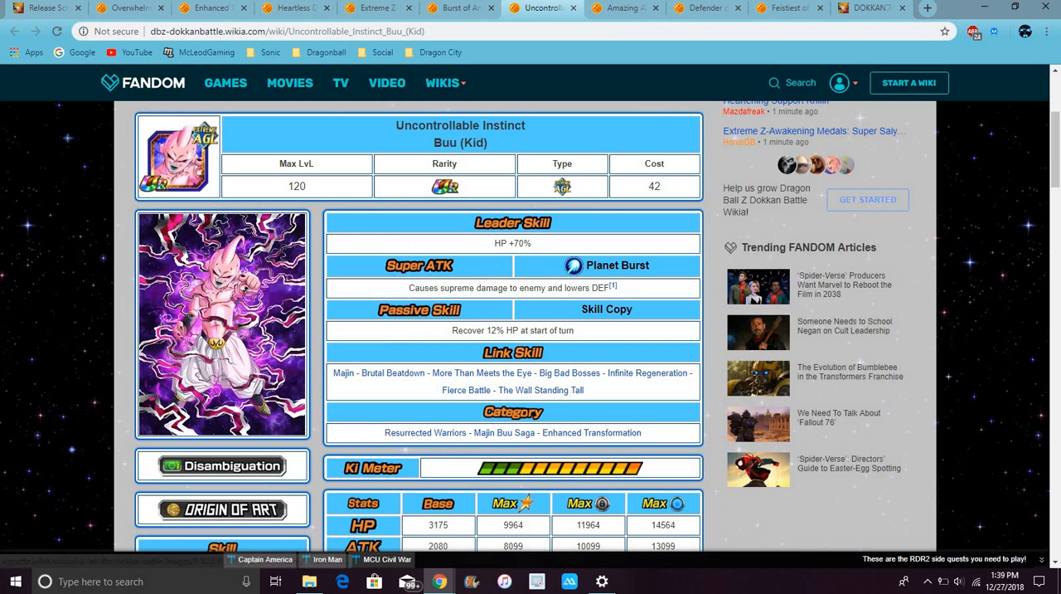
mouse_move(627, 8)
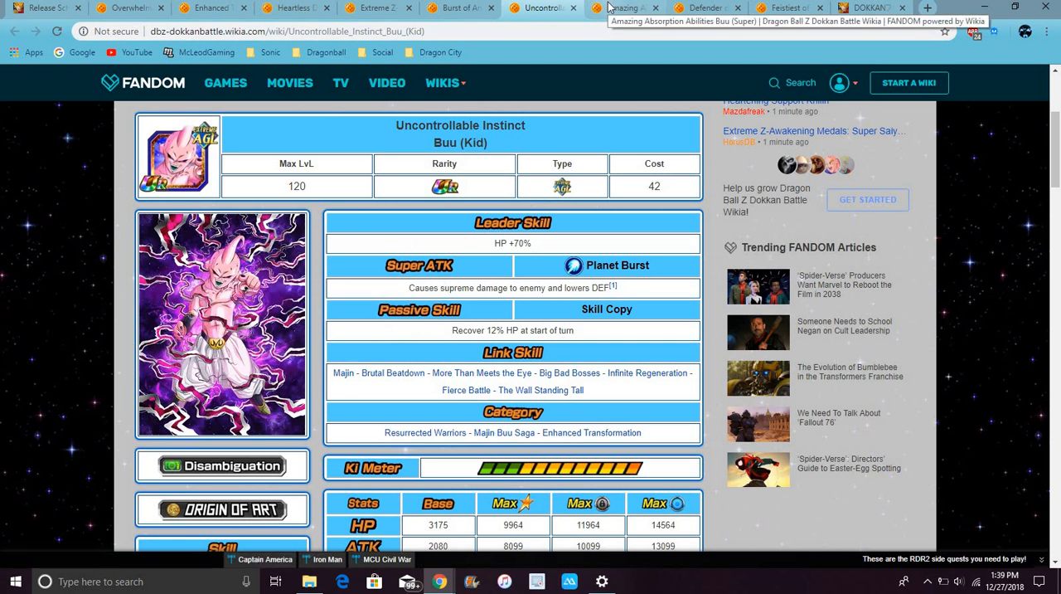
View Buu (Super)'s Piccolo, Gotenks and Ultimate Gohan absorbed forms, returning to the base form.
click(627, 6)
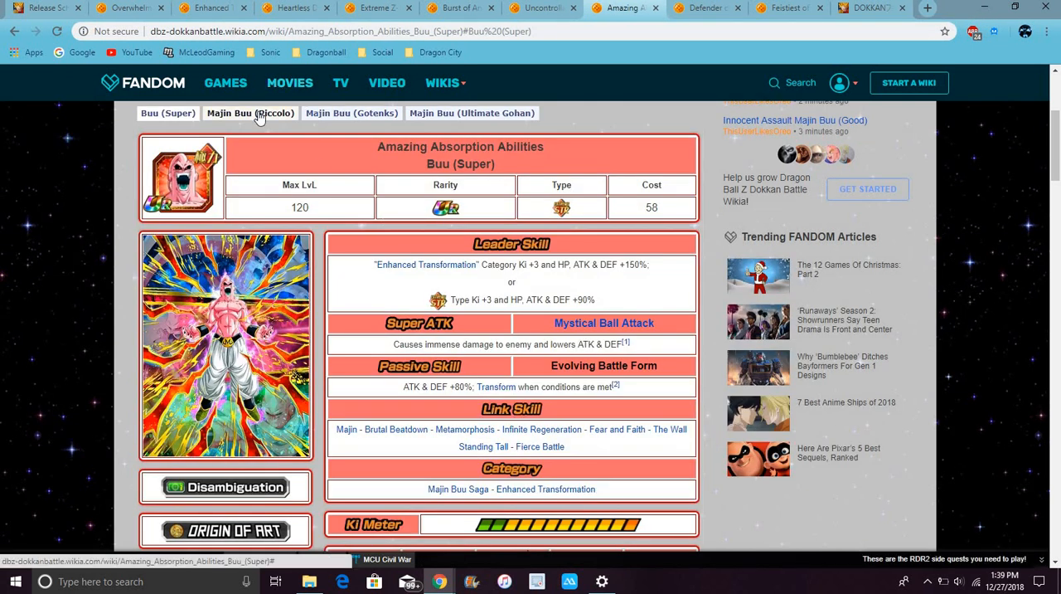
click(249, 113)
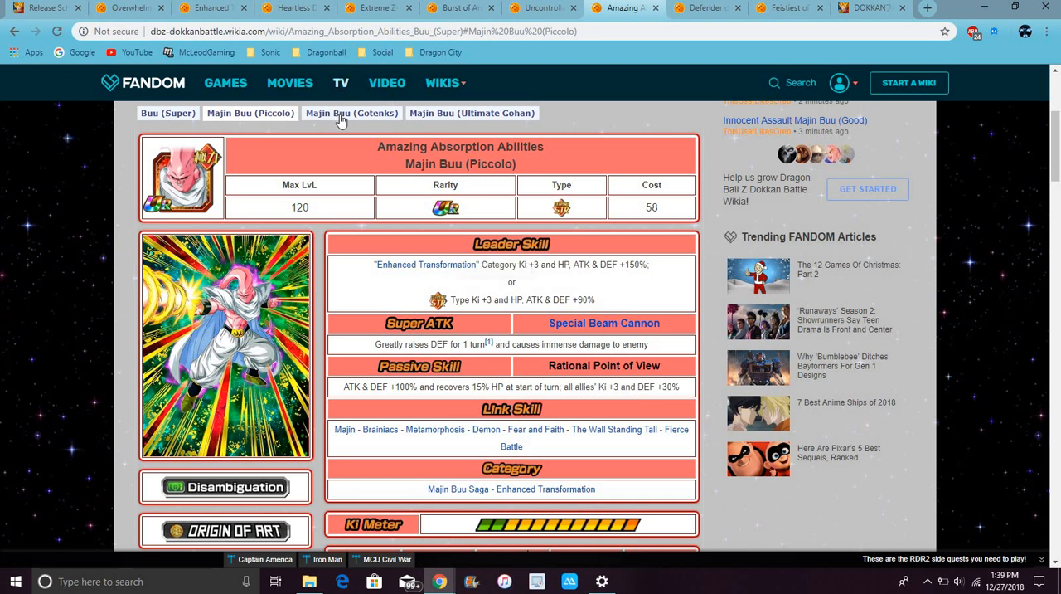
click(352, 113)
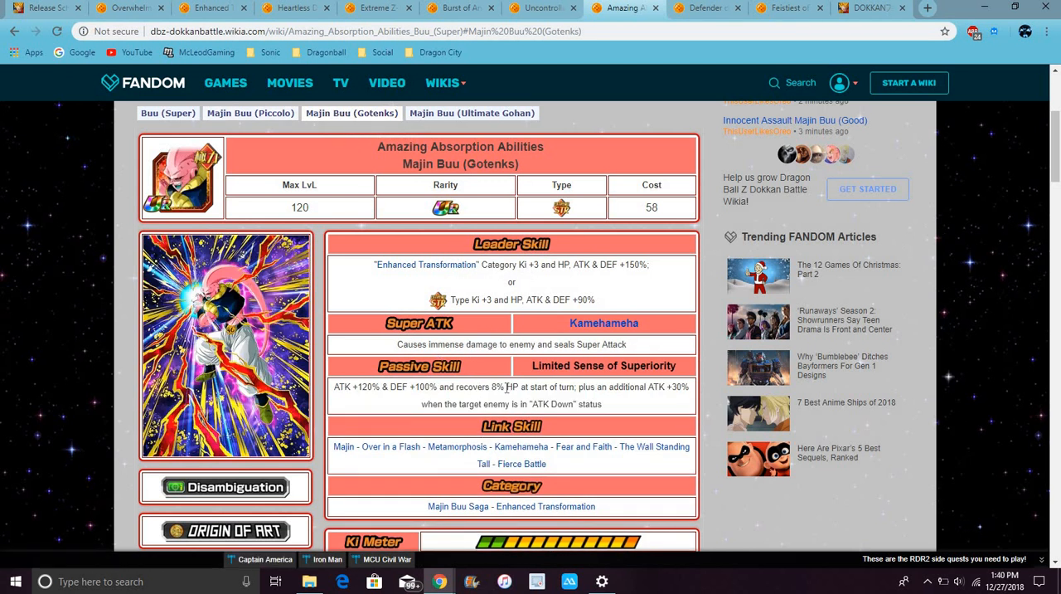
click(471, 112)
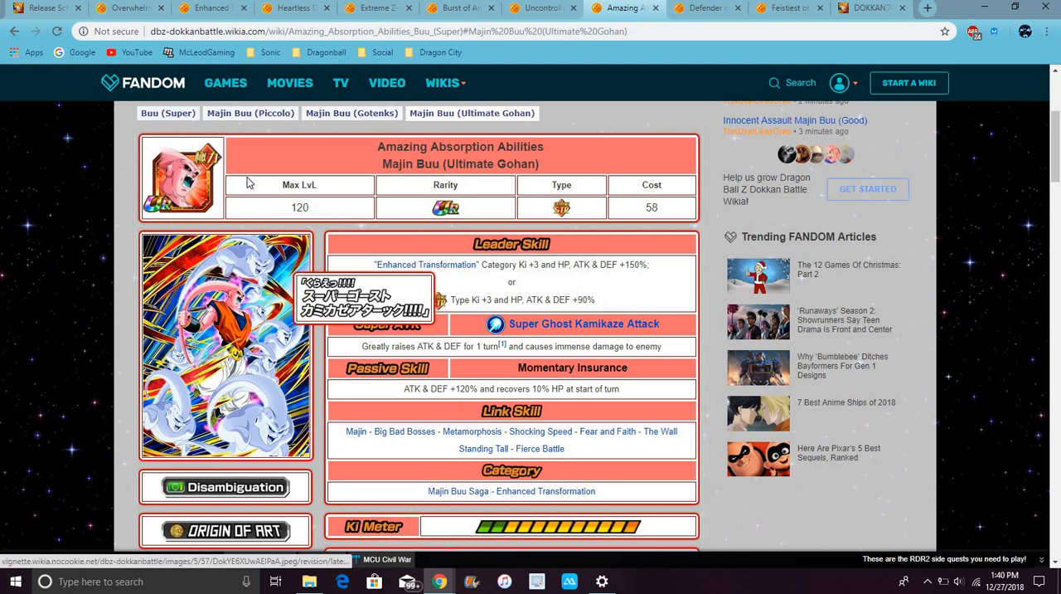
click(167, 113)
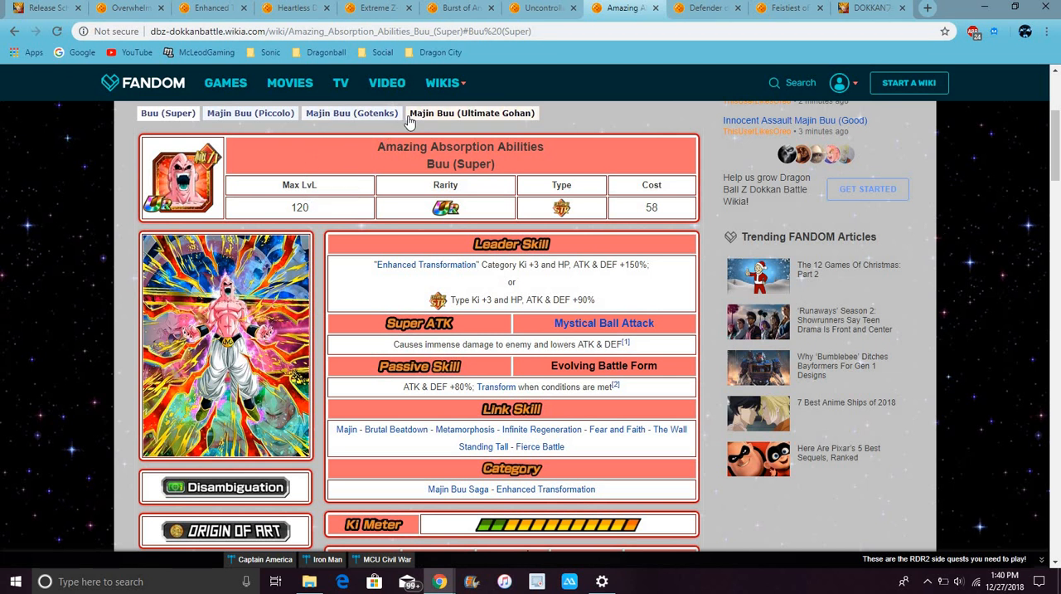
Show the Defender of the Sanctuary West Supreme Kai card with its skills and stats.
click(705, 8)
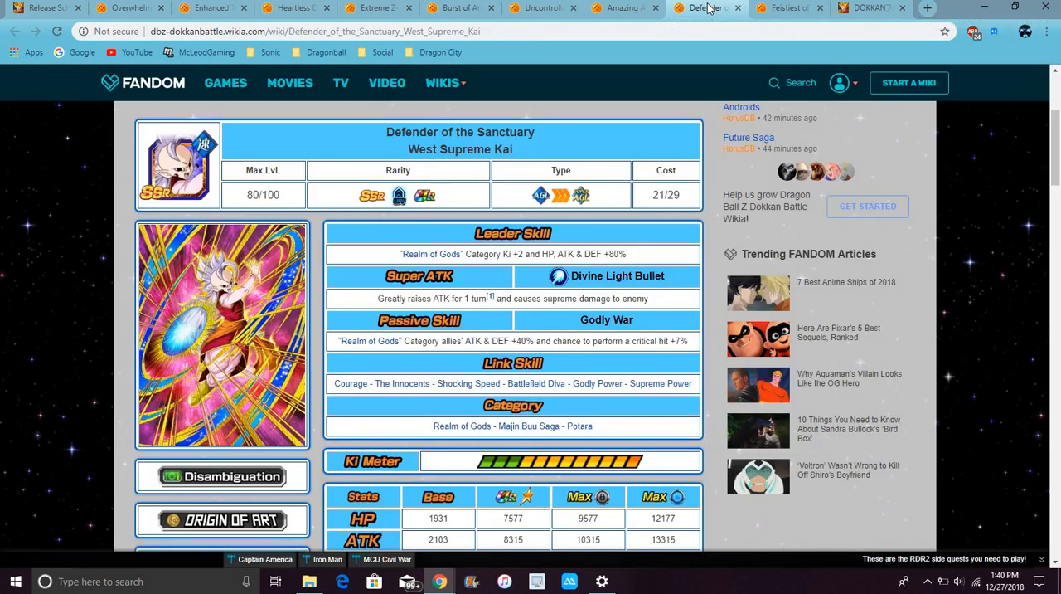
mouse_move(660, 139)
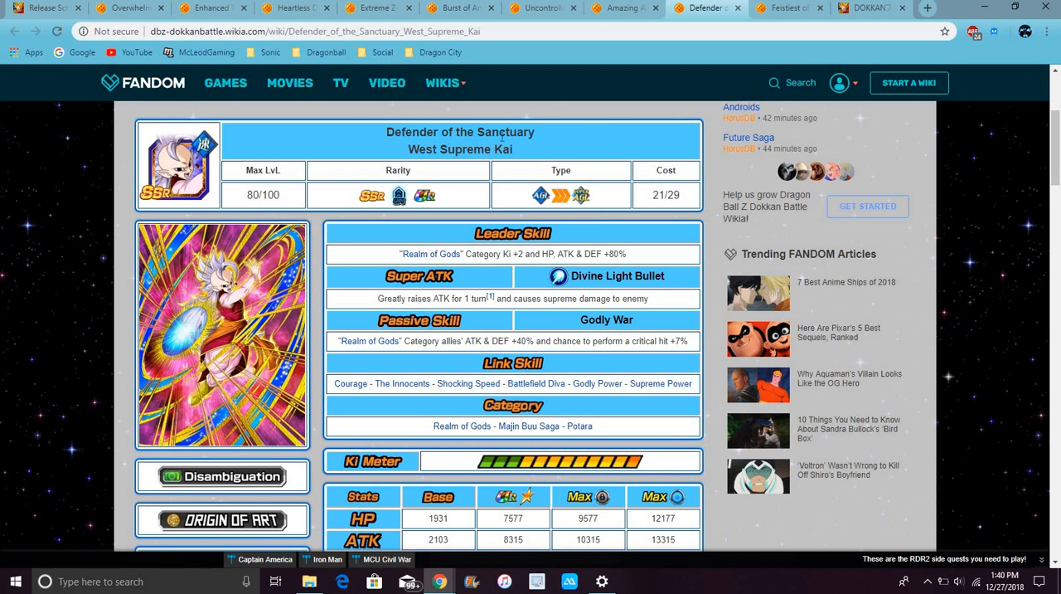
mouse_move(439, 172)
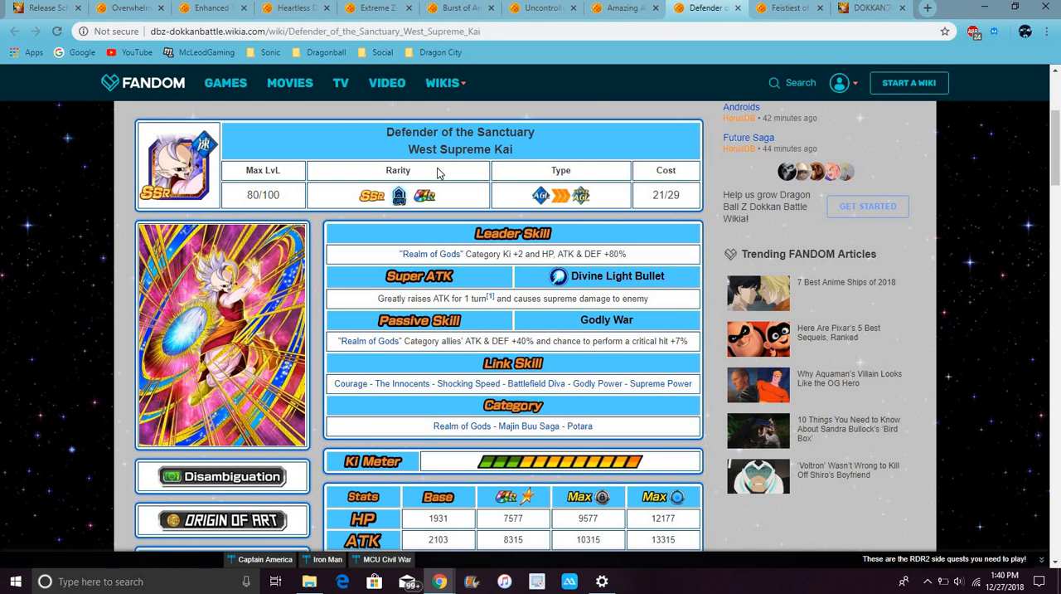
mouse_move(570, 139)
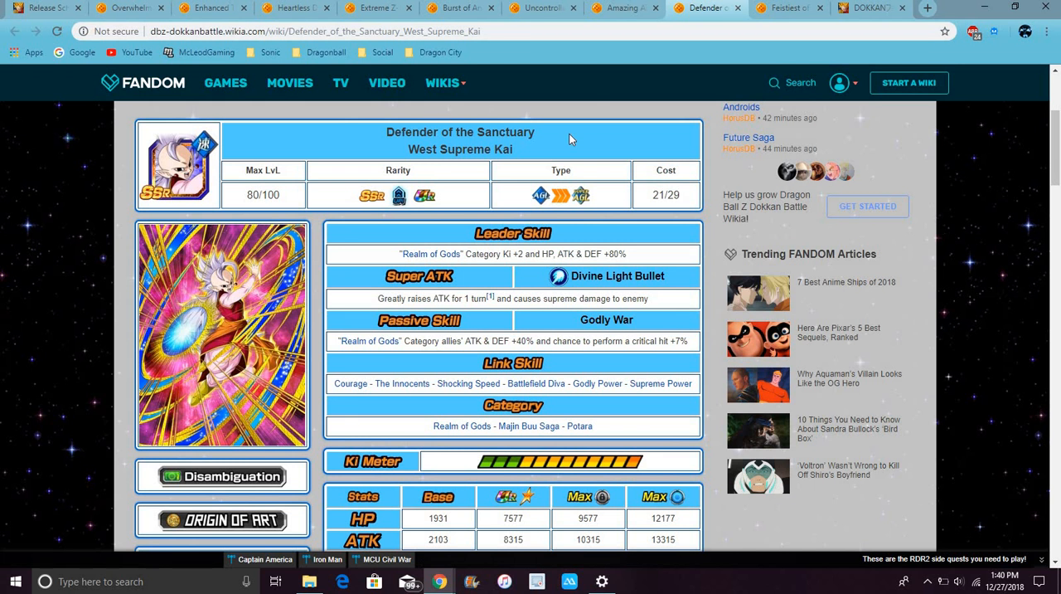
mouse_move(633, 217)
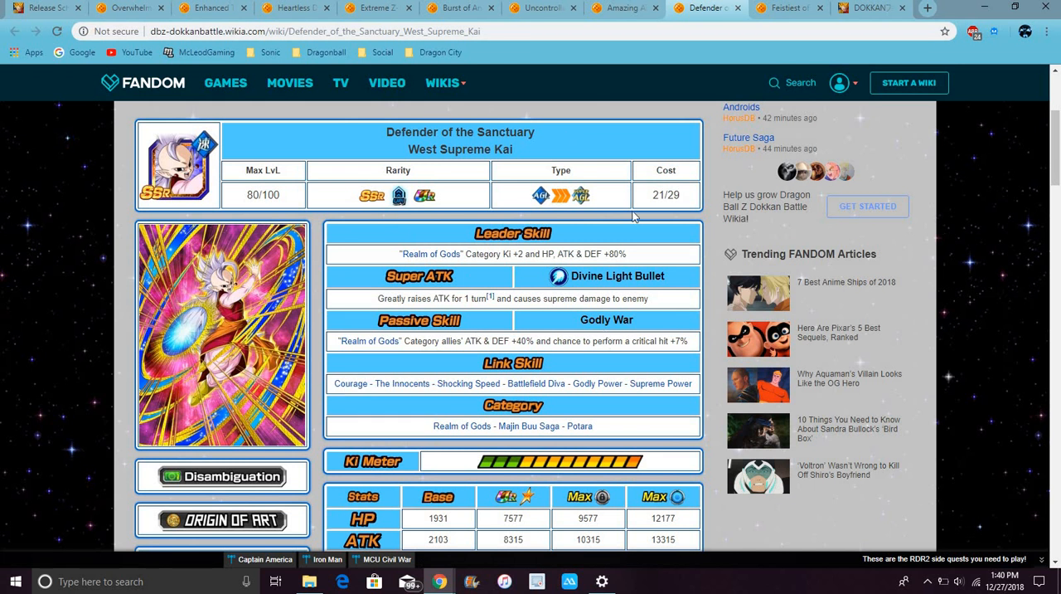
mouse_move(448, 338)
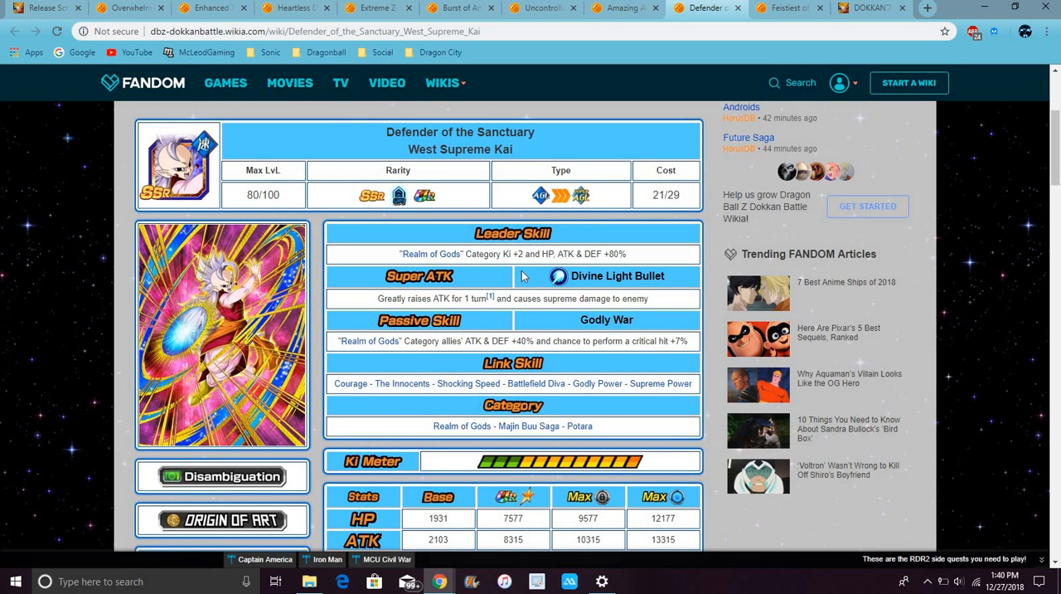
mouse_move(590, 315)
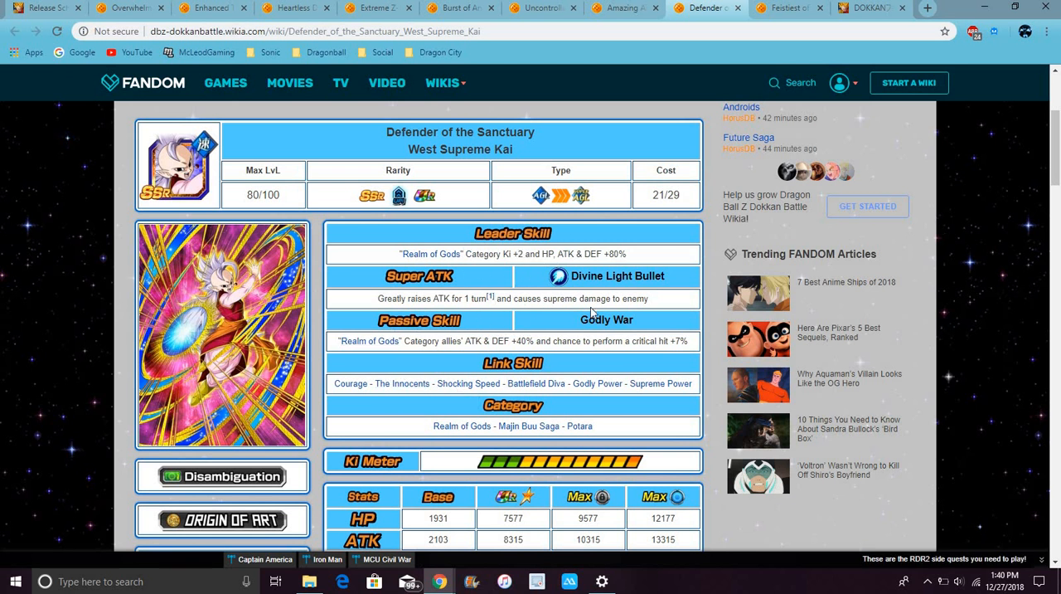
mouse_move(430, 350)
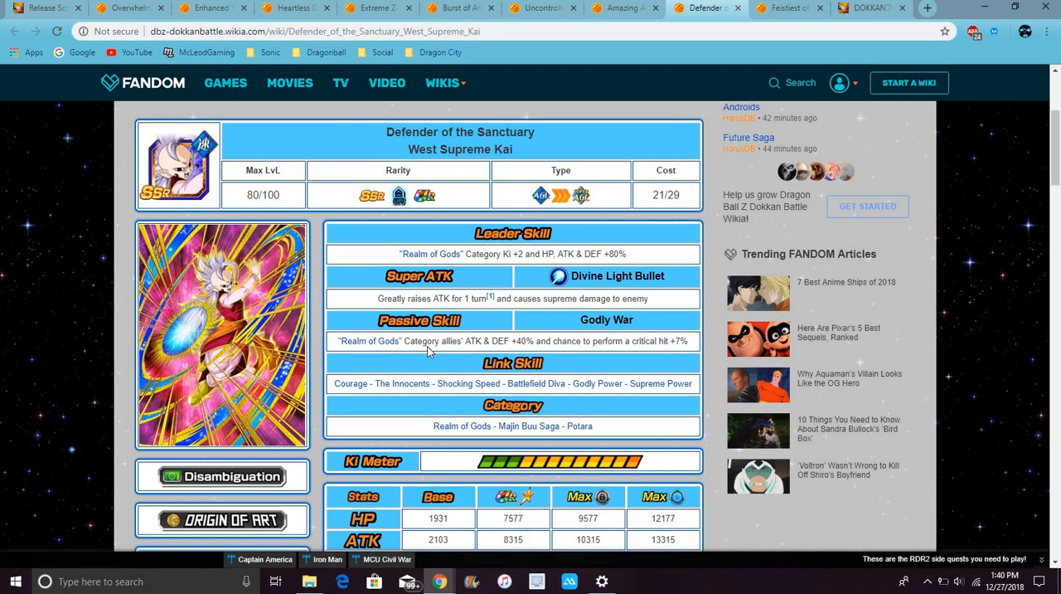
mouse_move(517, 308)
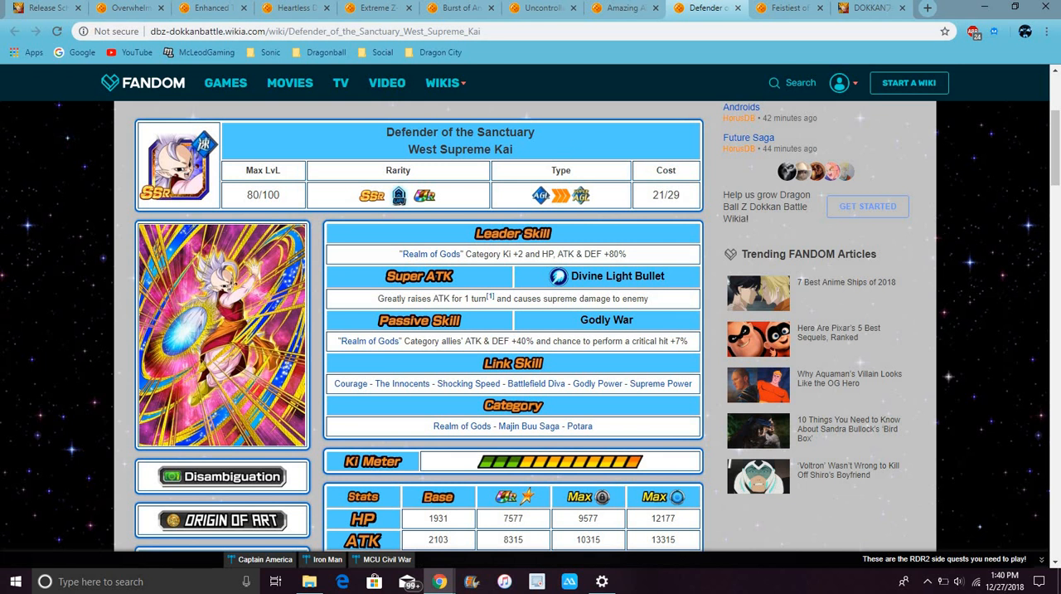
mouse_move(458, 275)
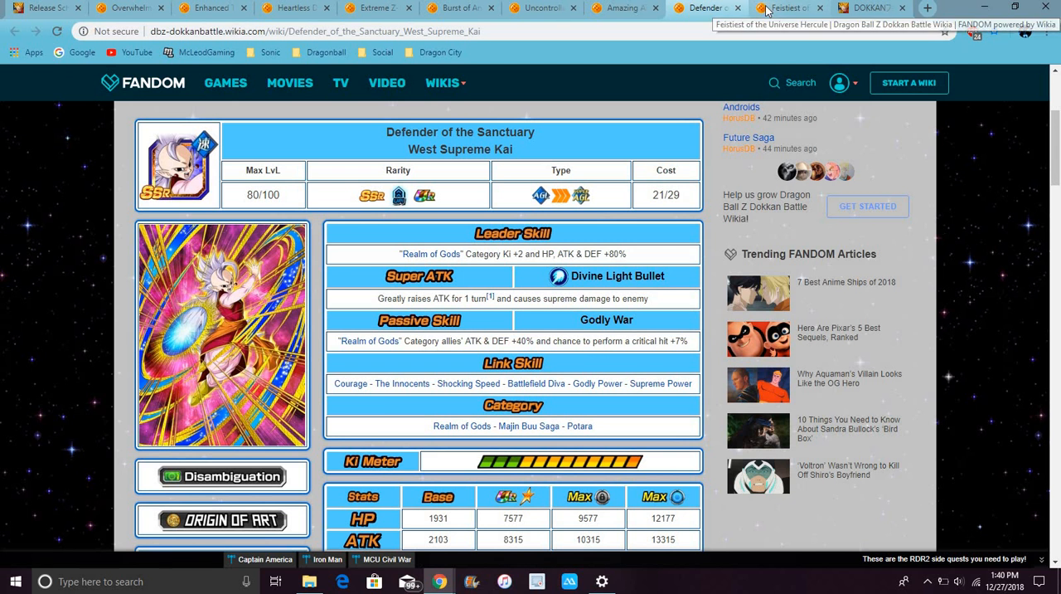
click(782, 6)
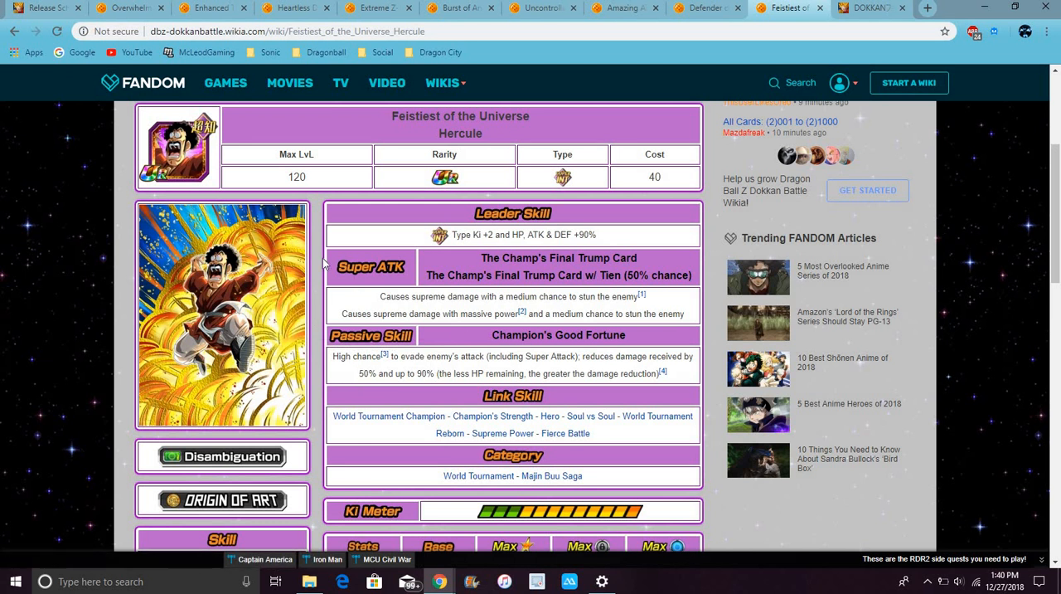
mouse_move(347, 356)
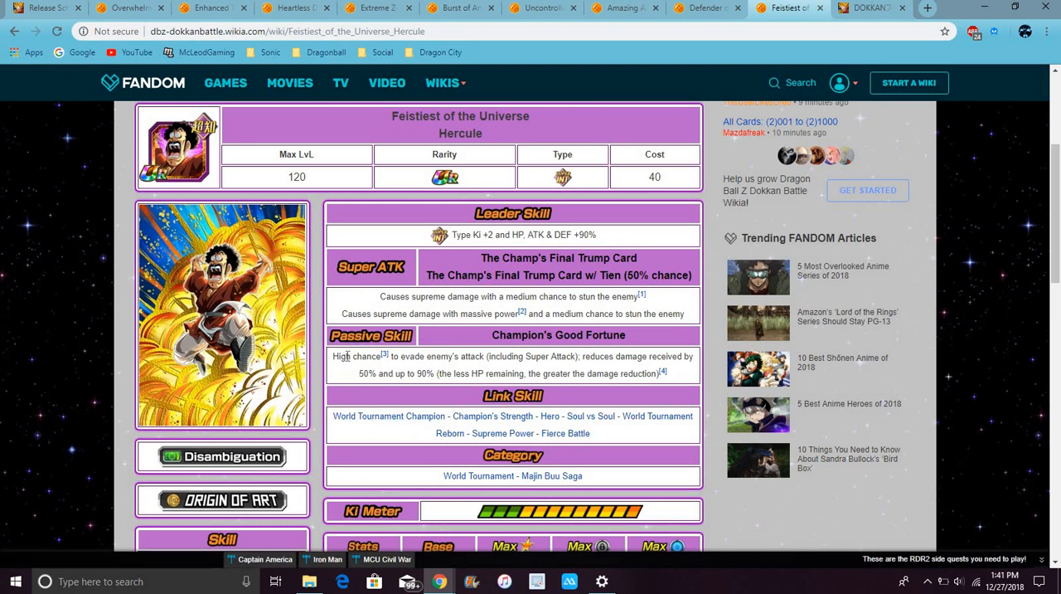
mouse_move(401, 428)
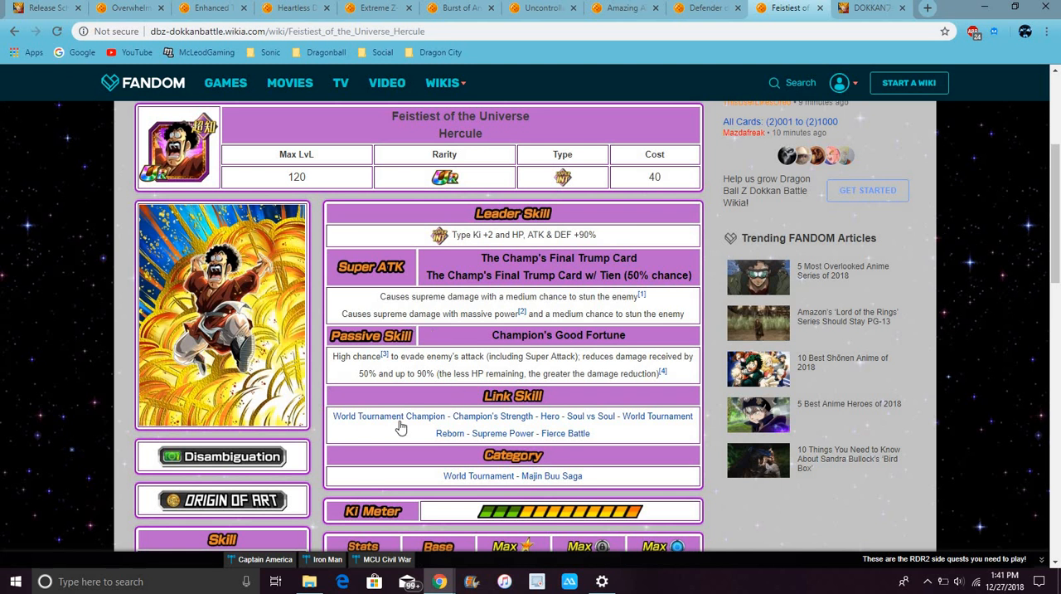
mouse_move(477, 361)
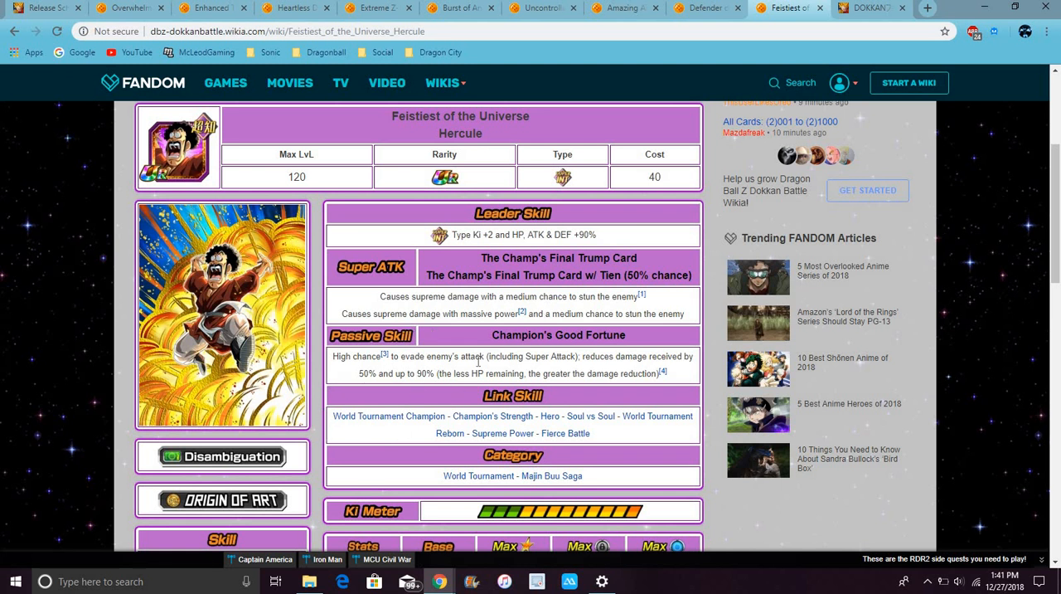
mouse_move(417, 323)
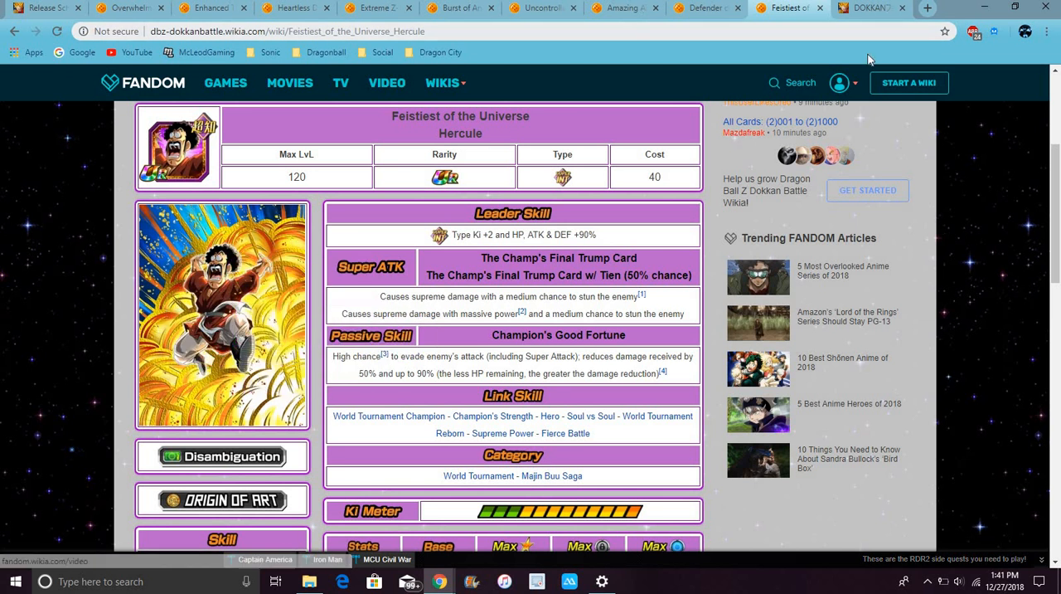
Review the Dokkan Fest 470 banner's rates and featured cards, briefly checking the West Supreme Kai page.
click(870, 9)
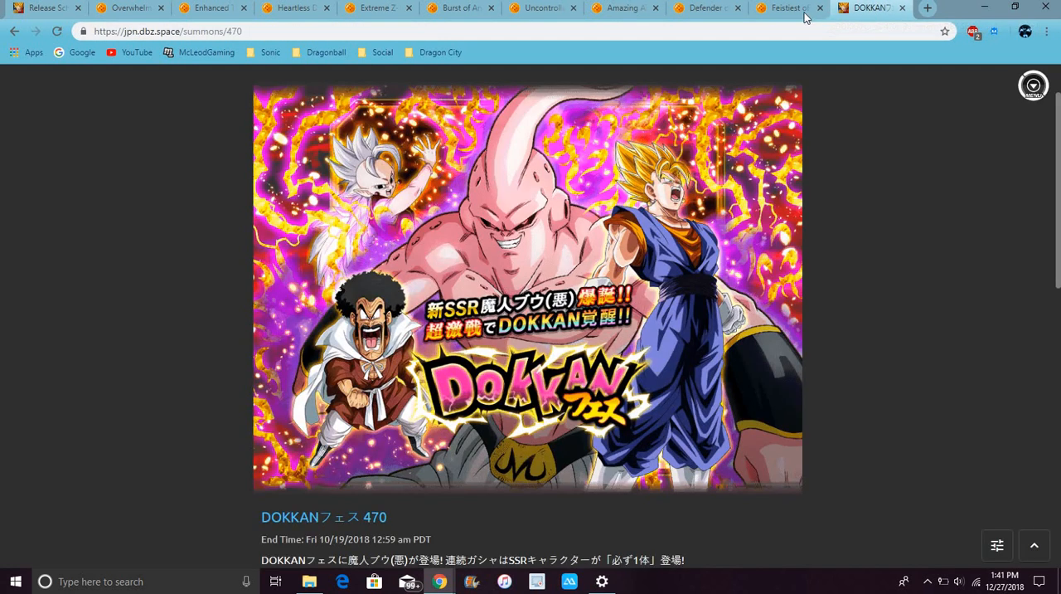
mouse_move(607, 206)
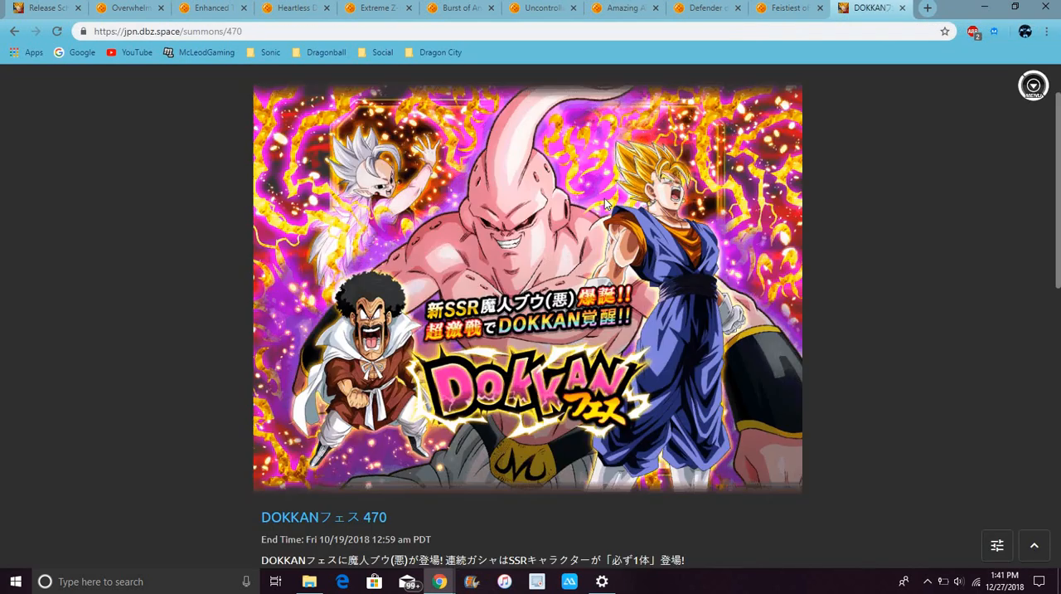
mouse_move(972, 151)
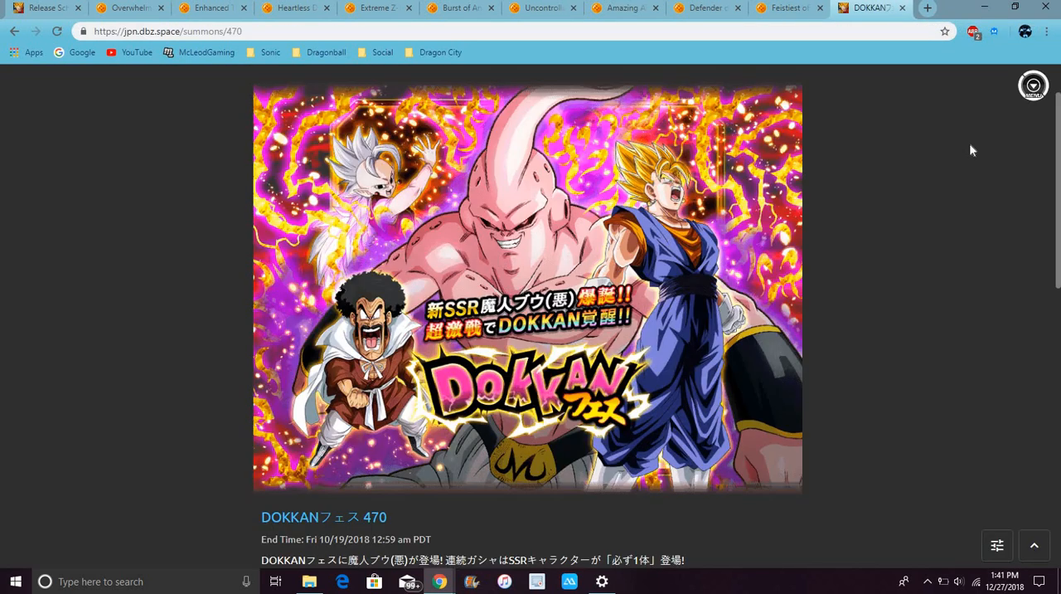
scroll(down, 3)
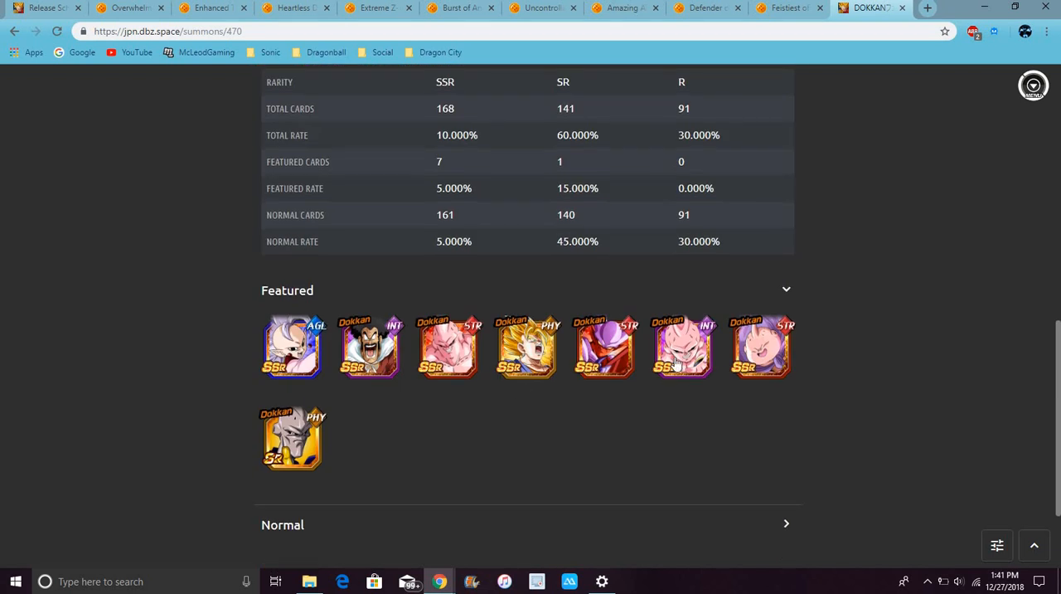
mouse_move(290, 347)
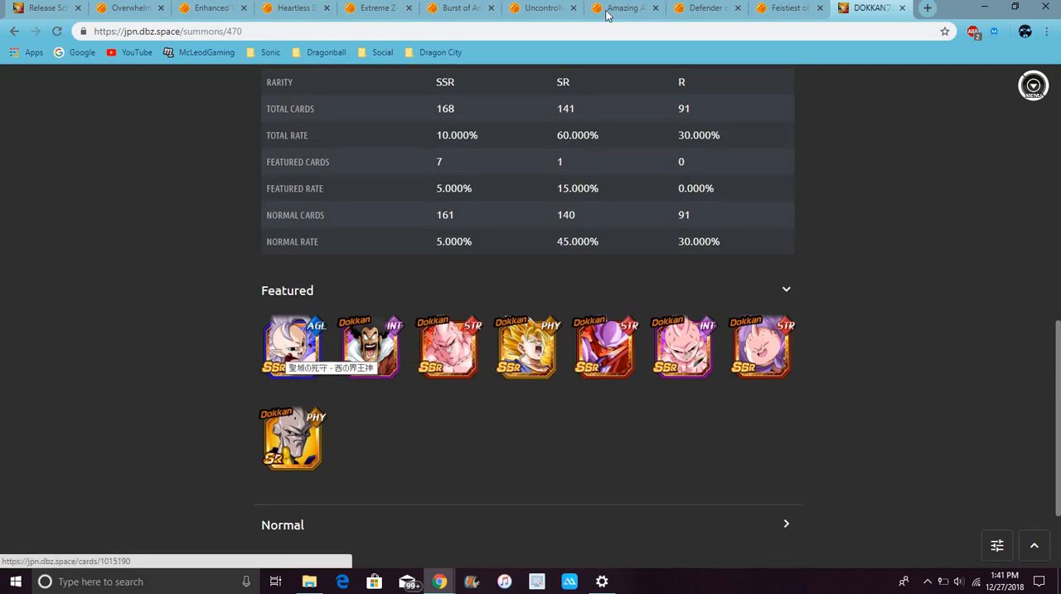
click(705, 7)
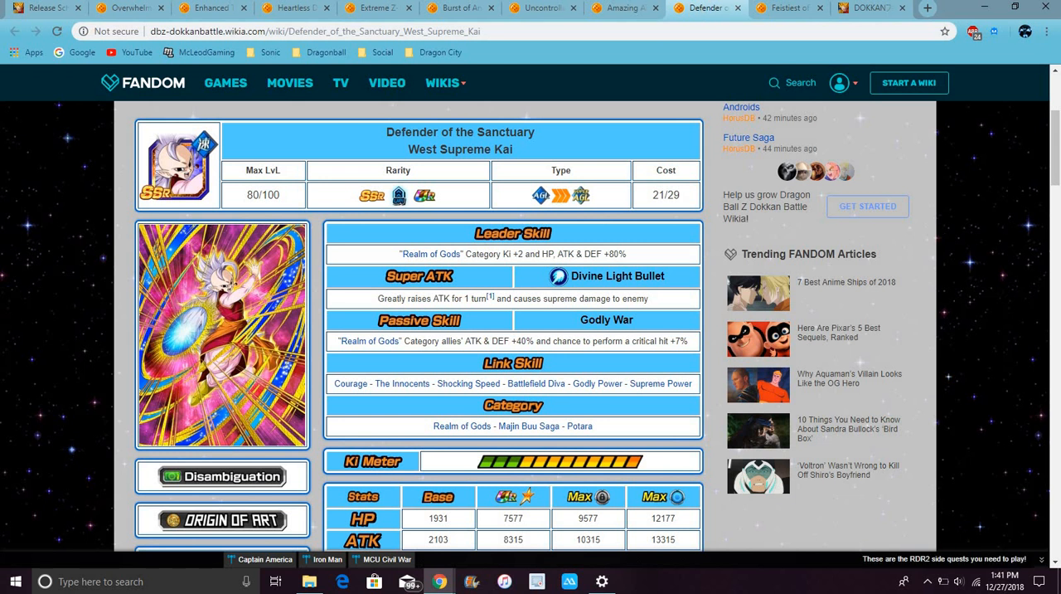
click(871, 7)
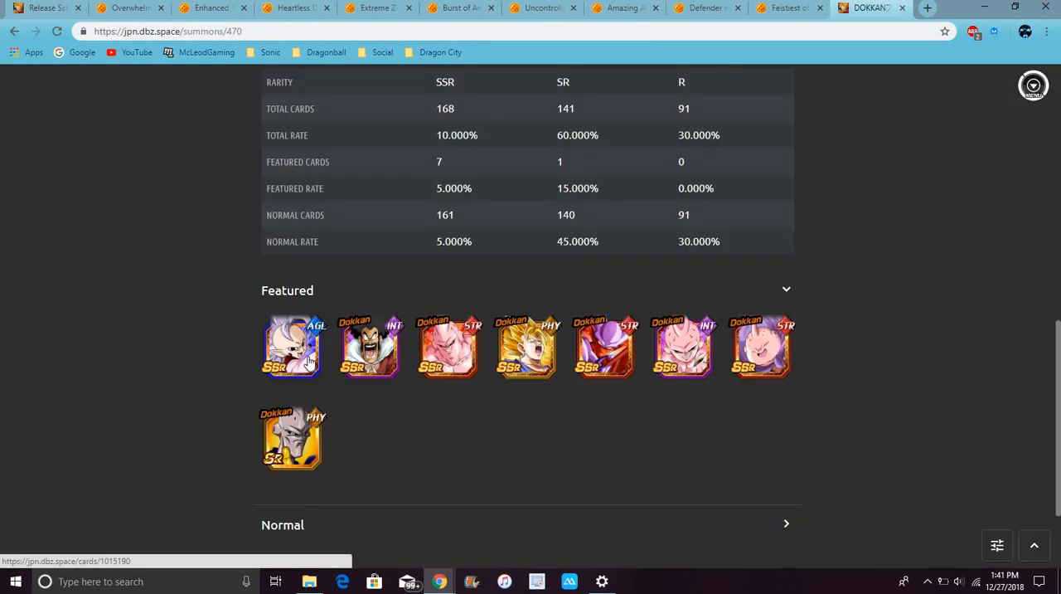
mouse_move(441, 325)
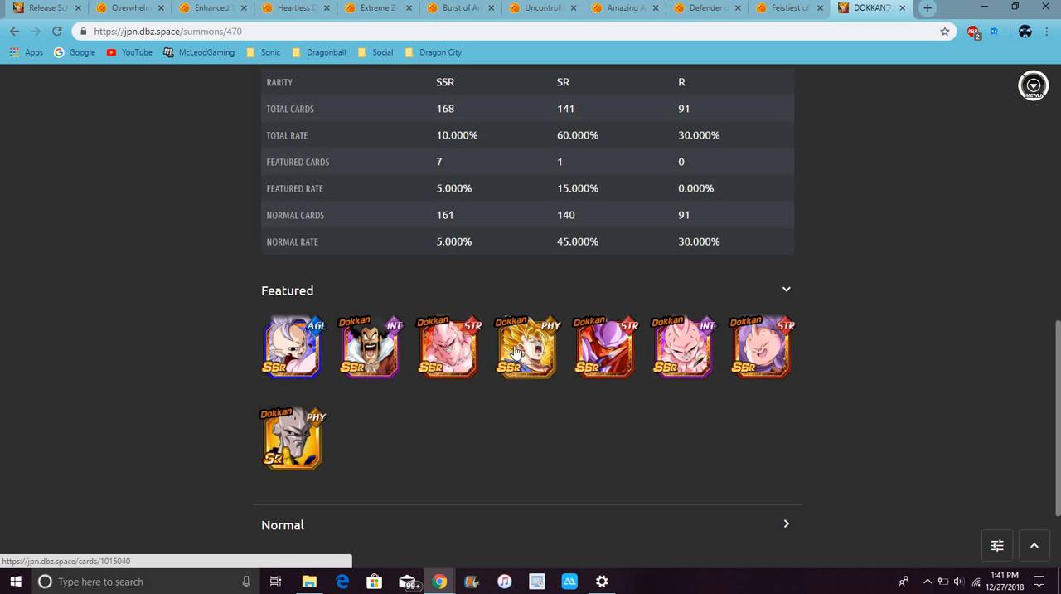
mouse_move(451, 360)
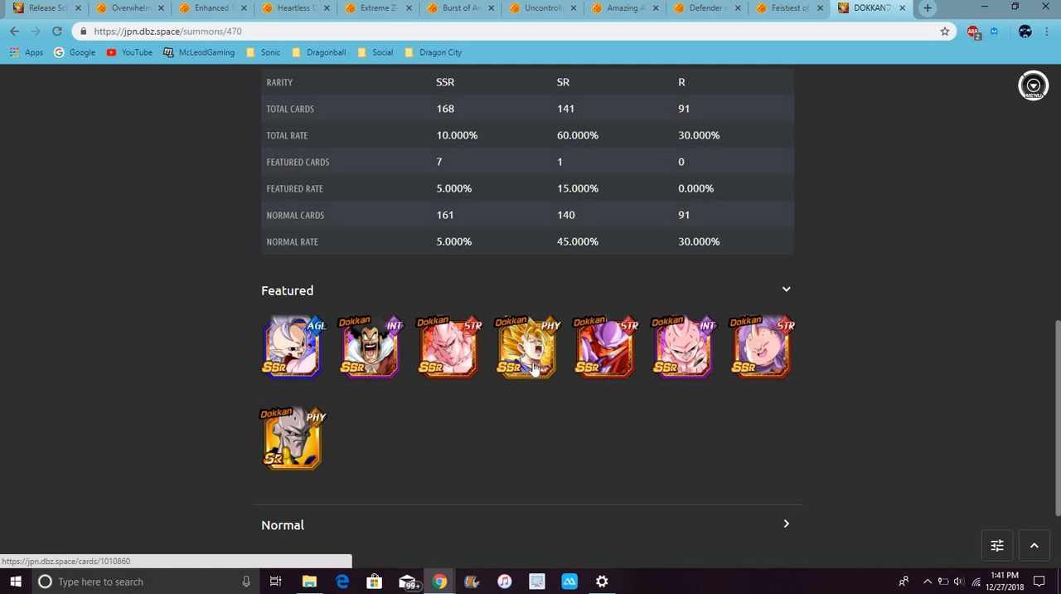
mouse_move(693, 356)
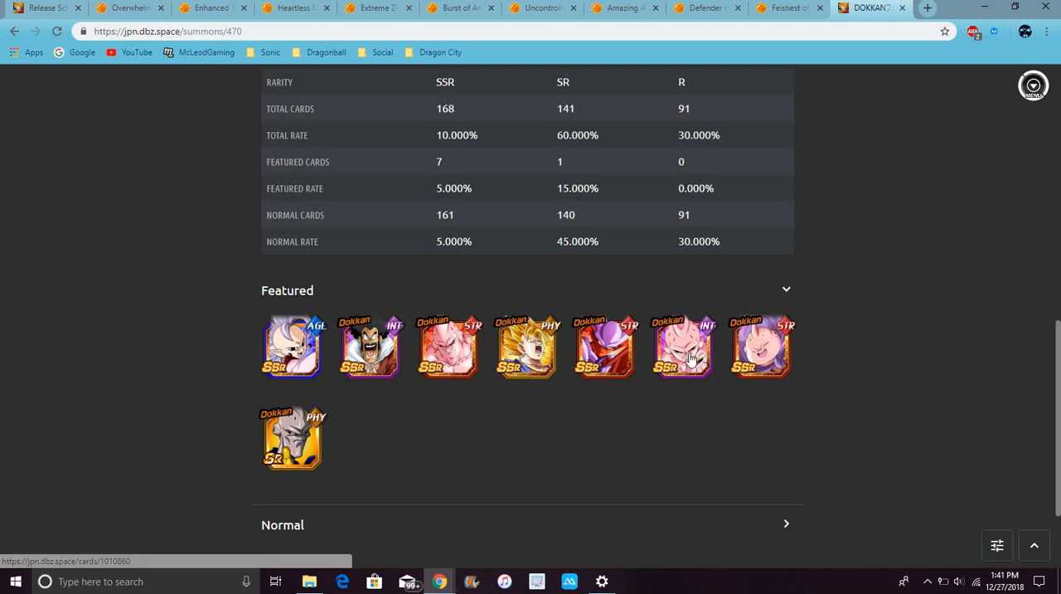
mouse_move(650, 447)
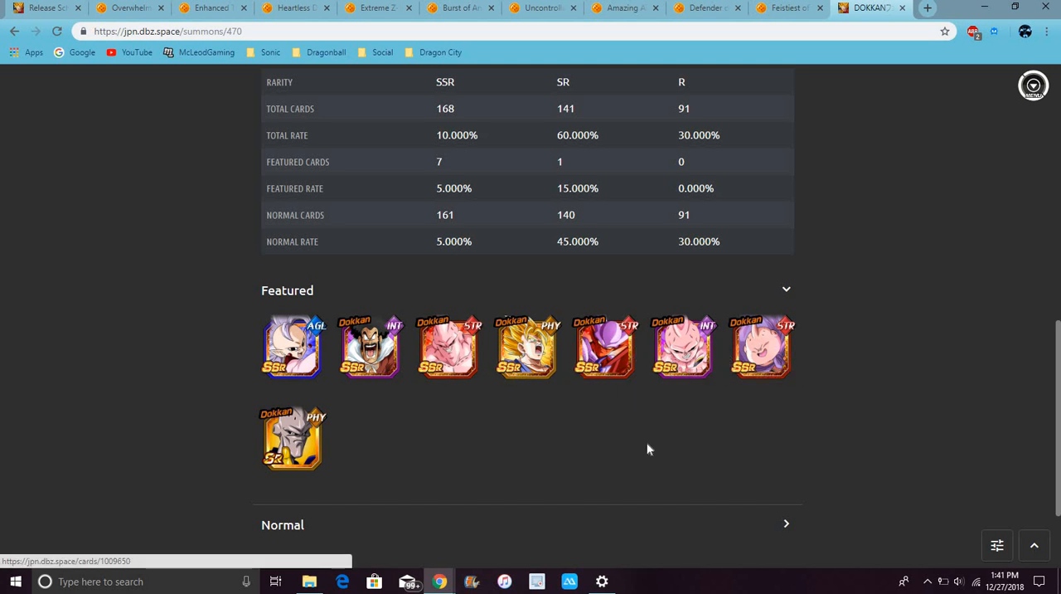
mouse_move(760, 345)
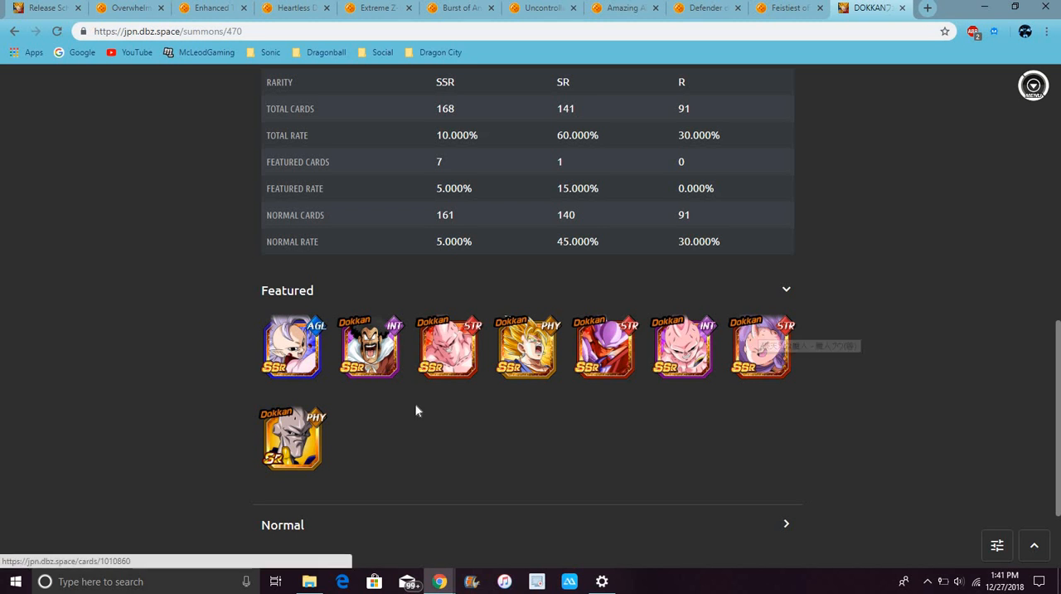
mouse_move(759, 347)
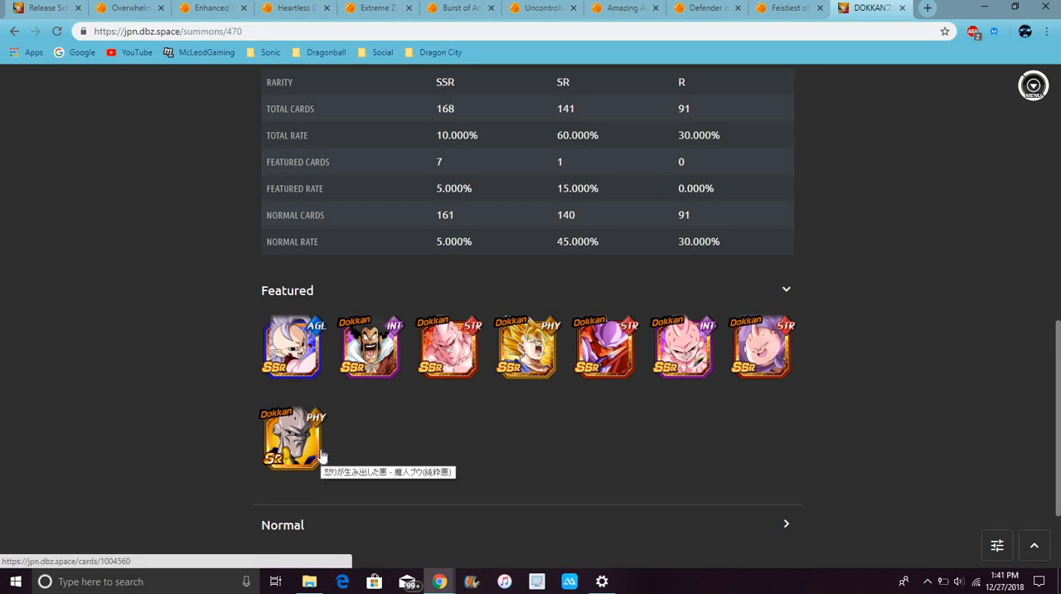
Check a Kai card's detail panel, then go to the dbz.space summons list with banners 502 and 454.
click(290, 438)
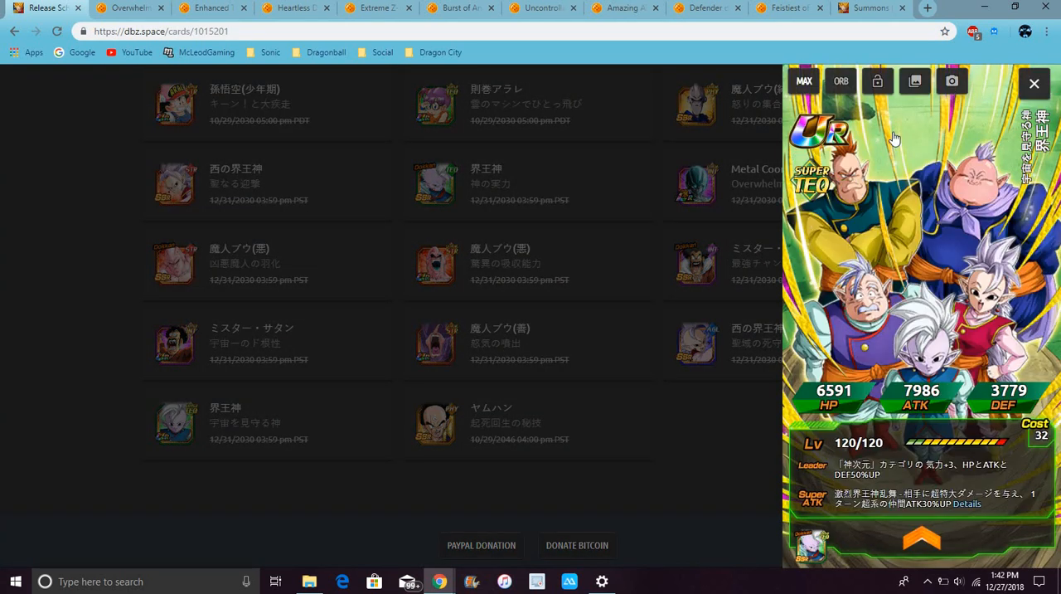
click(952, 80)
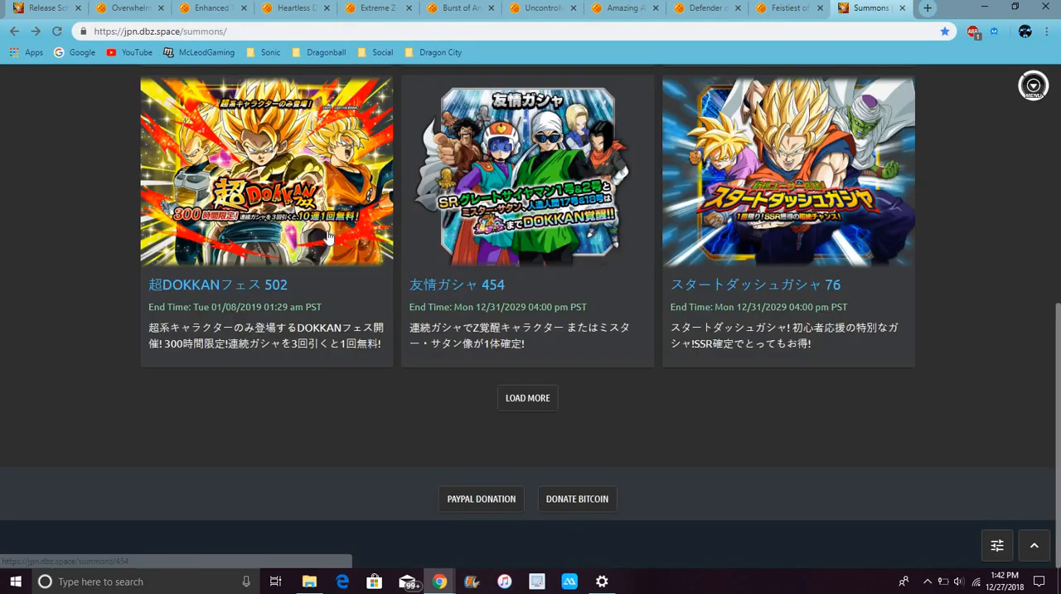
Switch back to the Feistiest of the Universe Hercule wiki page showing its skills.
click(786, 8)
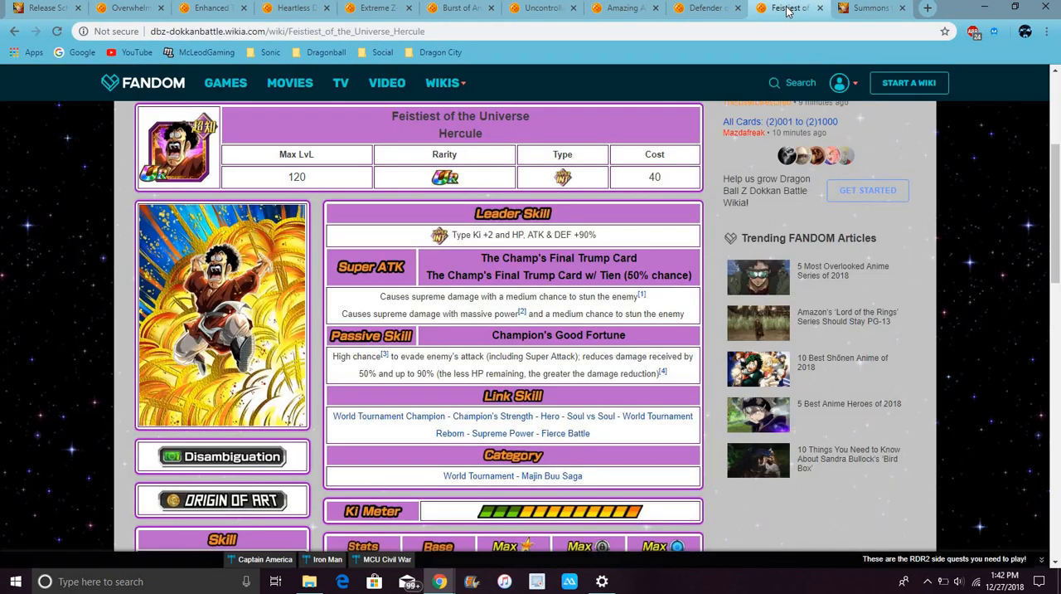
click(871, 8)
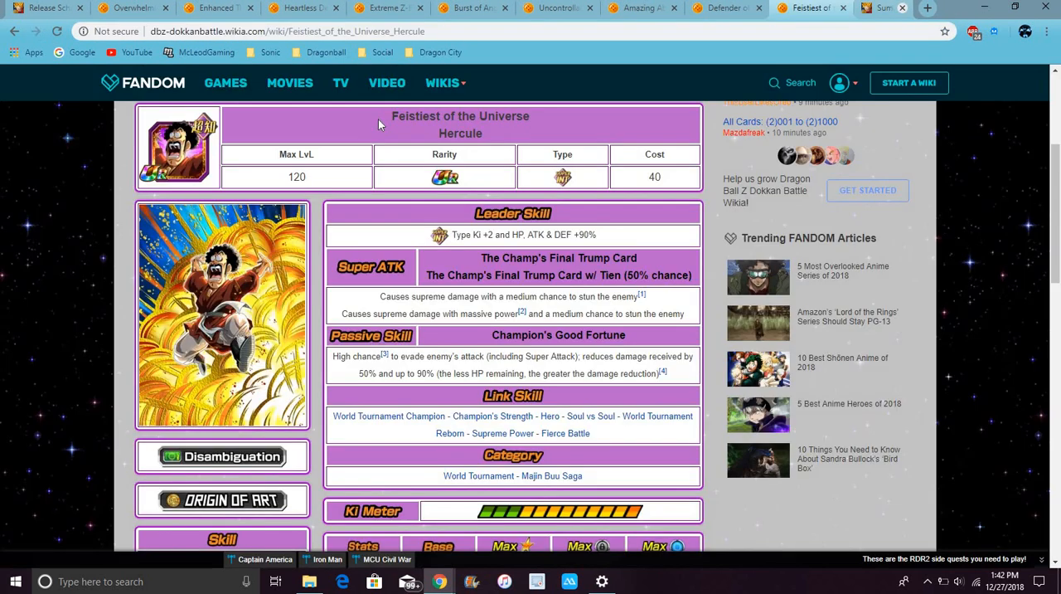
Show the dbz.space 'Congratulation! Store first place!' news post.
click(47, 7)
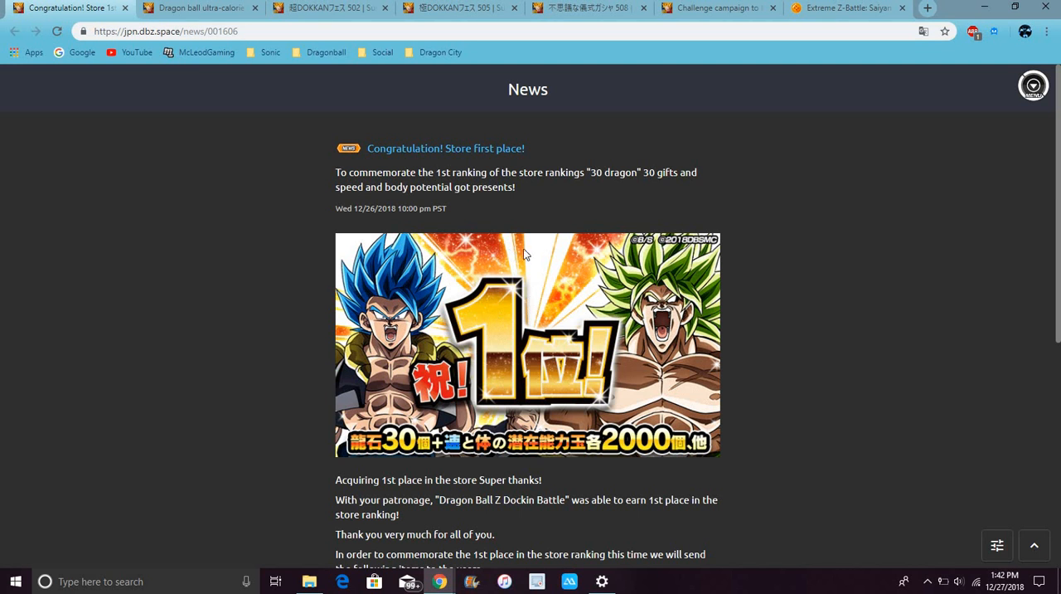
mouse_move(501, 282)
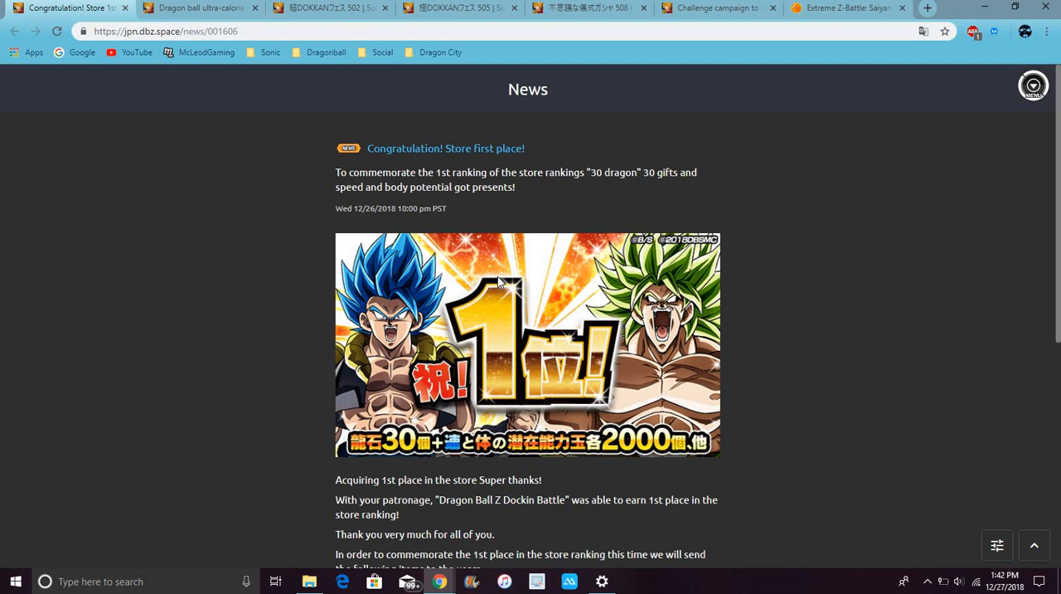
mouse_move(789, 74)
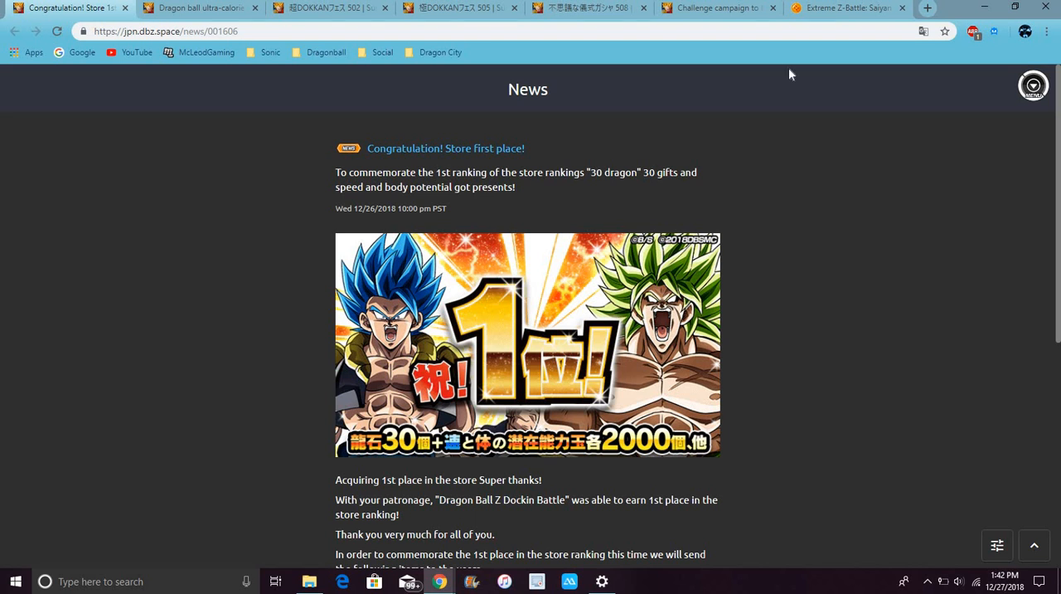
Scroll the dbz.space release schedule to the upcoming Buu saga and Kai cards.
scroll(down, 3)
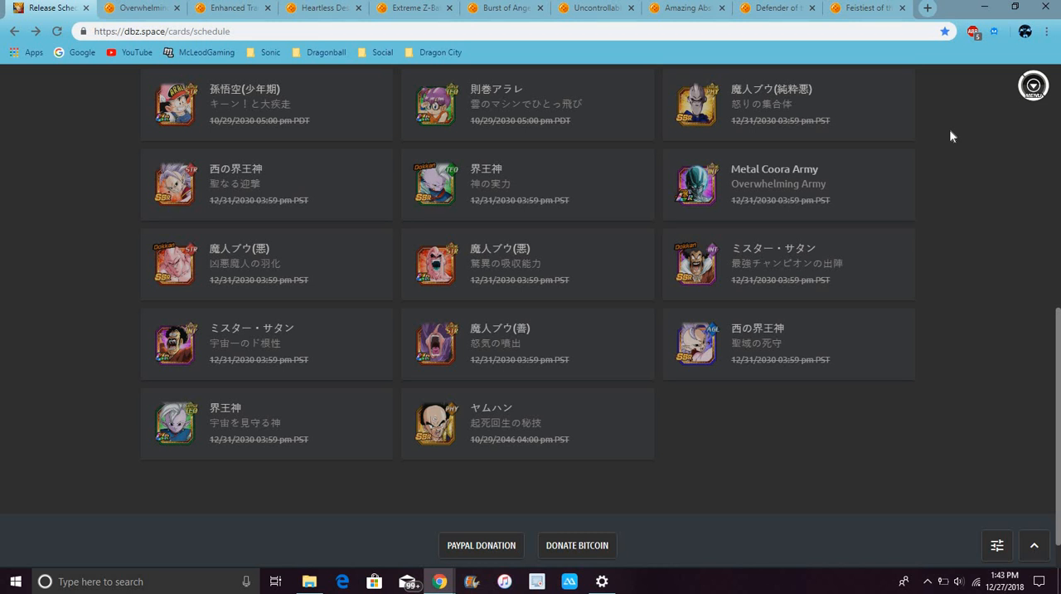
mouse_move(179, 190)
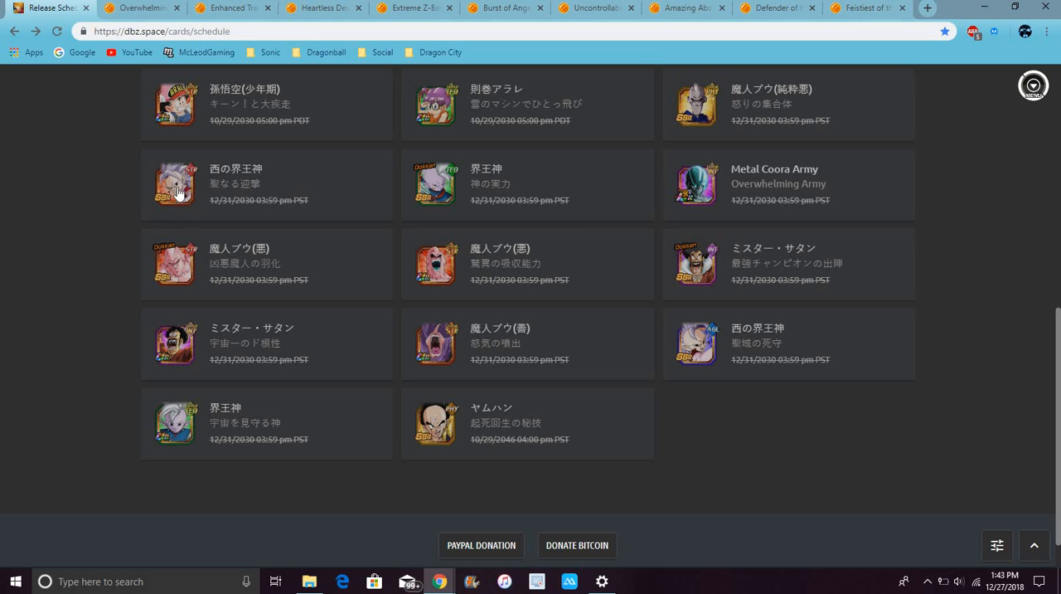
mouse_move(181, 224)
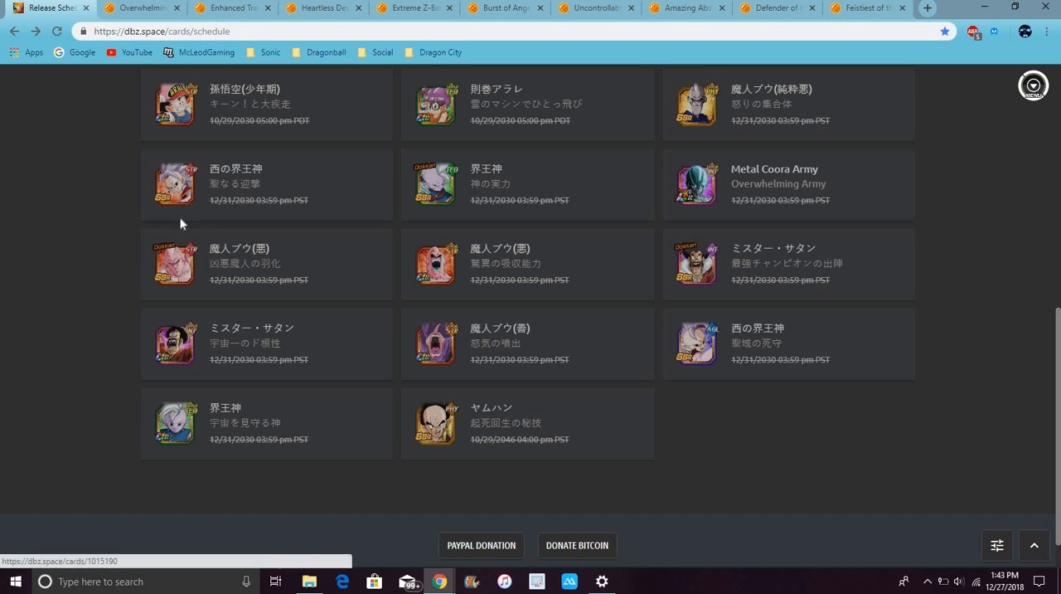